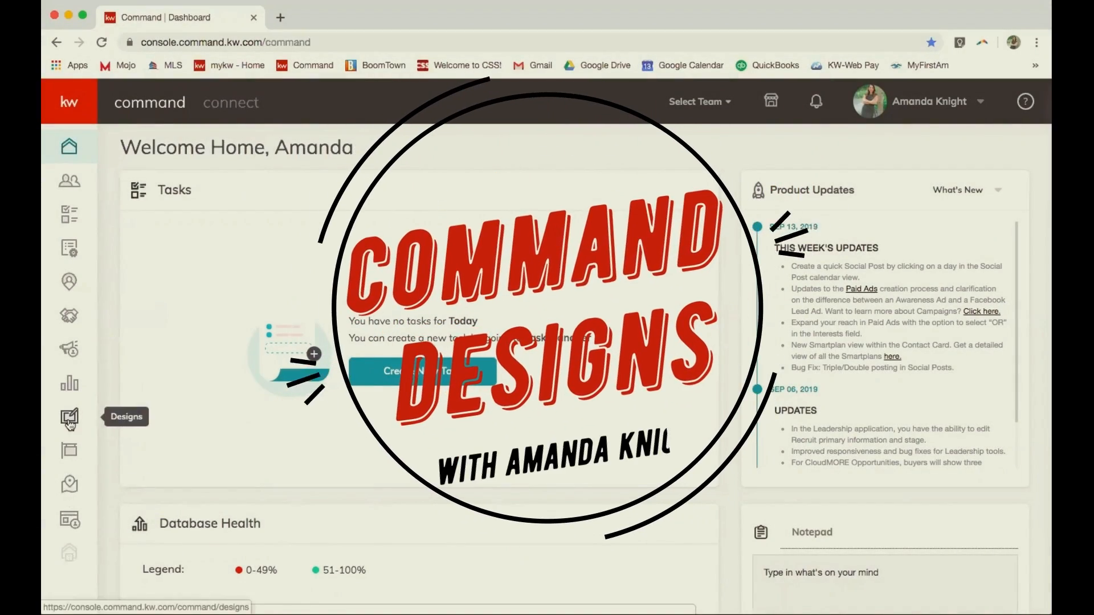
Step: Browse the Royal Crest designs, then go to Sites to view the Landing Pages list
{"action": "left_click", "coordinate": [68, 418]}
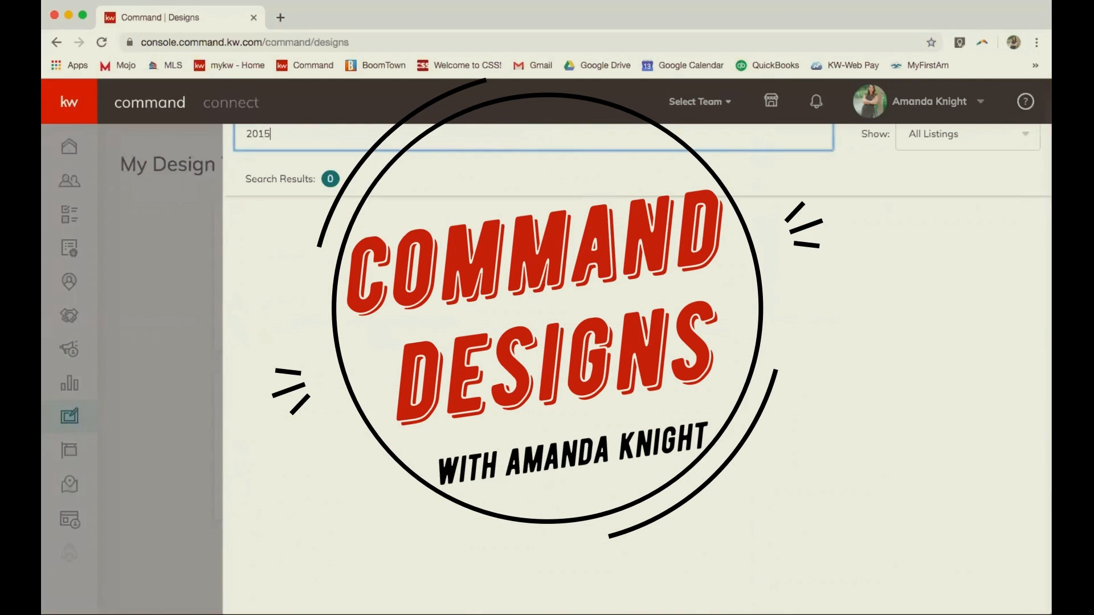
{"action": "type", "text": "Royal Crest"}
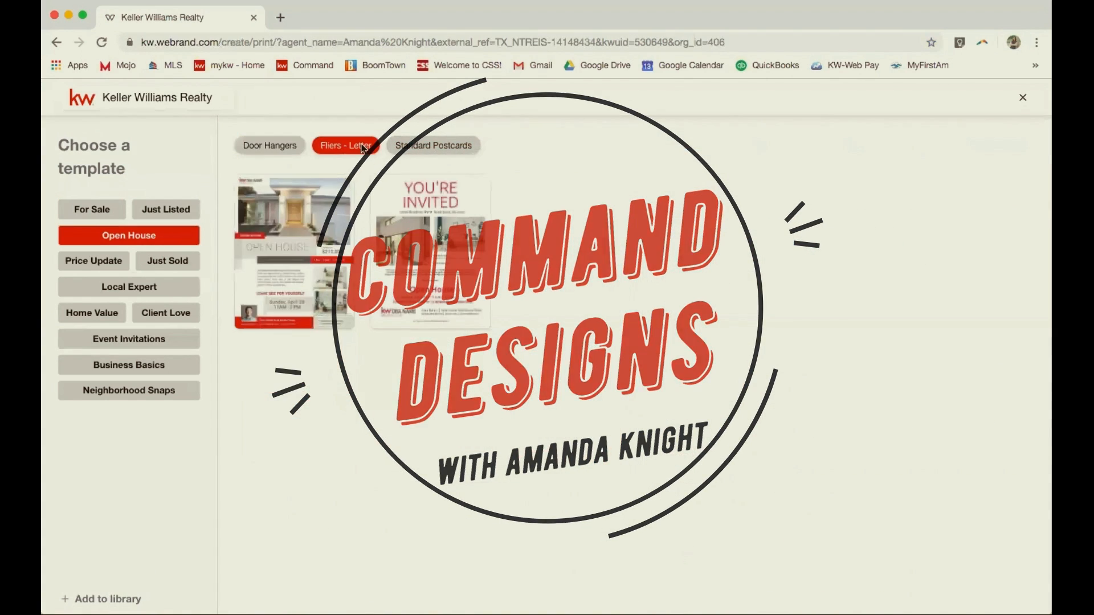
{"action": "left_click", "coordinate": [293, 251]}
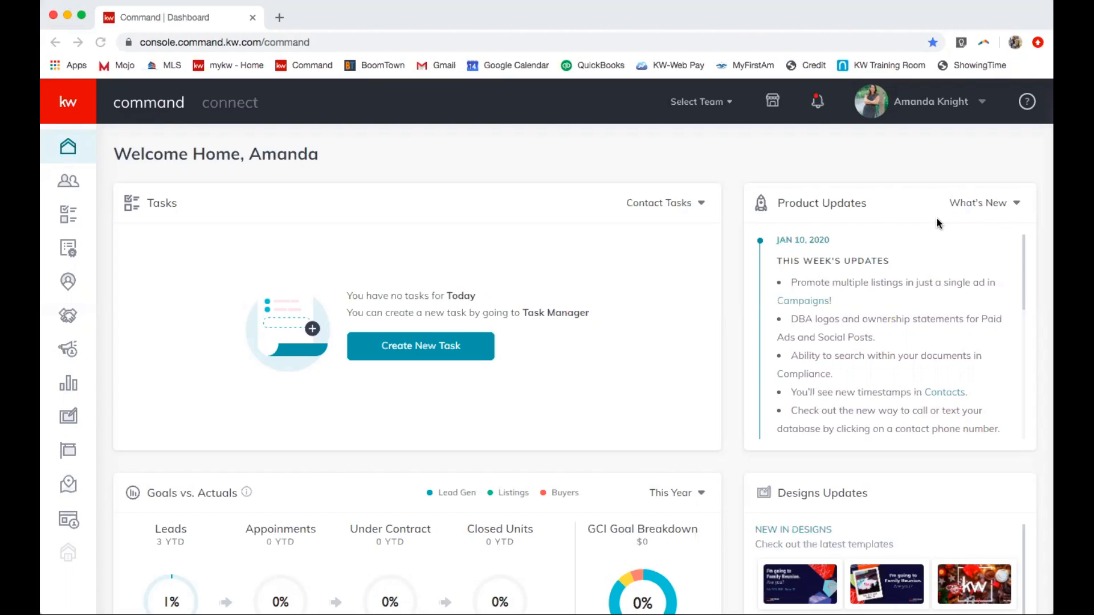
{"action": "mouse_move", "coordinate": [130, 133]}
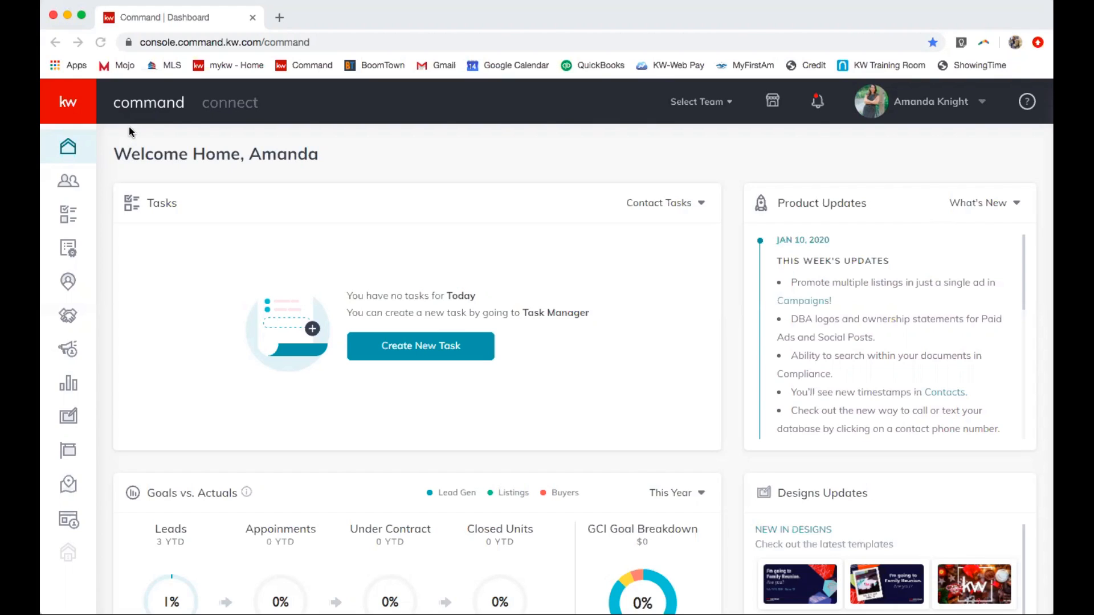
{"action": "mouse_move", "coordinate": [68, 449]}
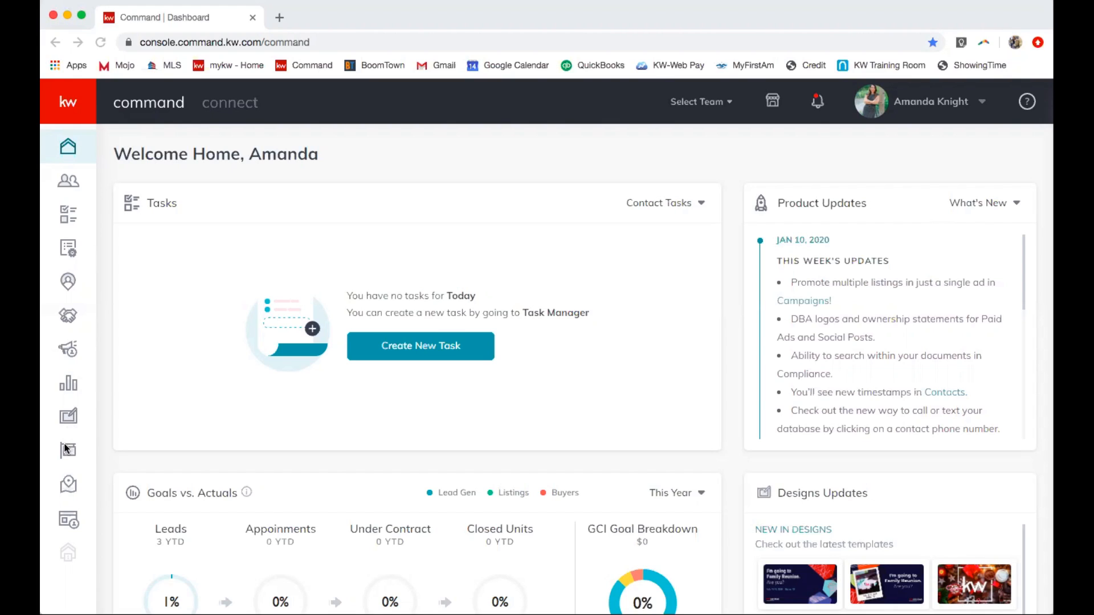
{"action": "mouse_move", "coordinate": [68, 484]}
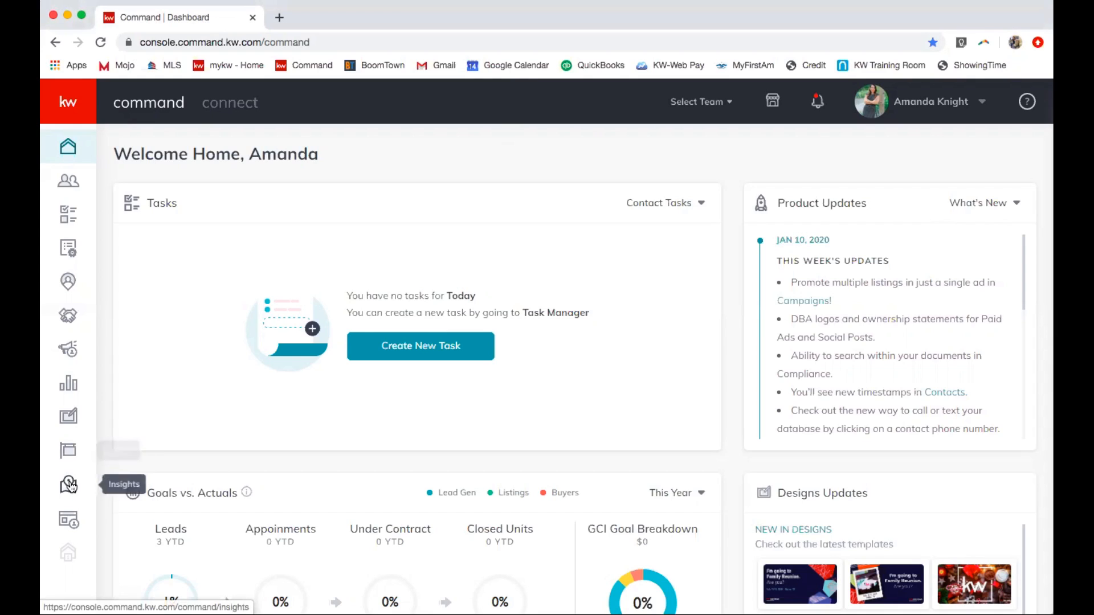
{"action": "mouse_move", "coordinate": [69, 519]}
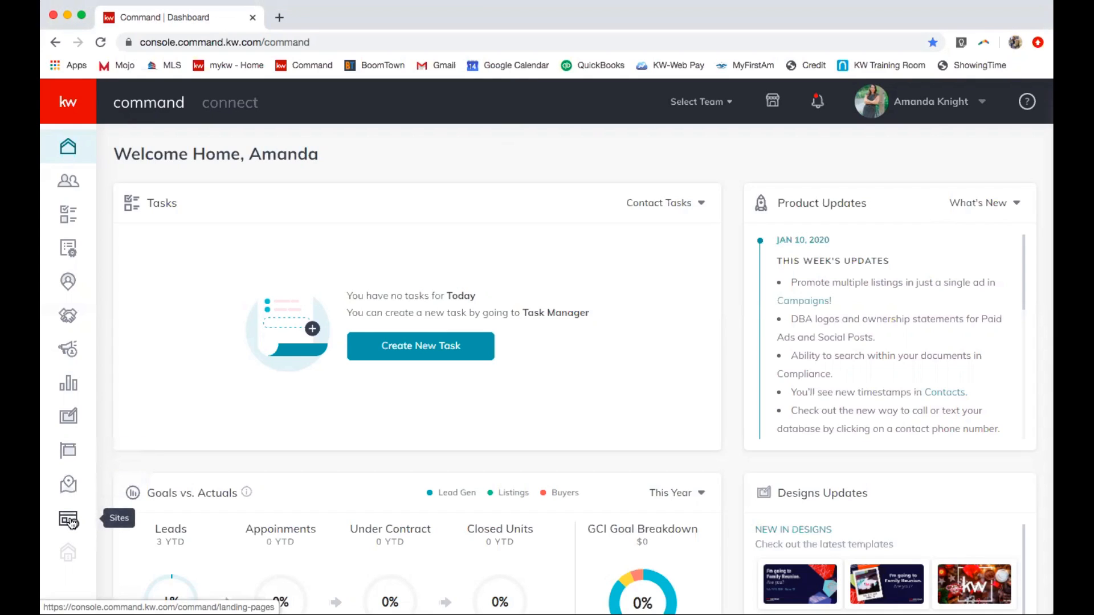
{"action": "left_click", "coordinate": [68, 520]}
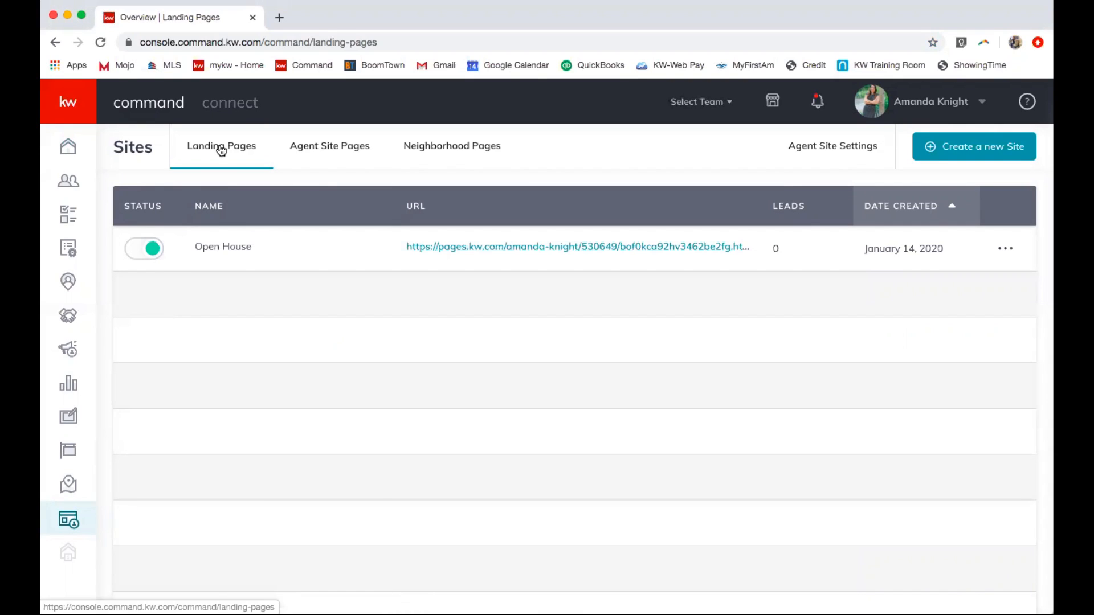
{"action": "mouse_move", "coordinate": [934, 132]}
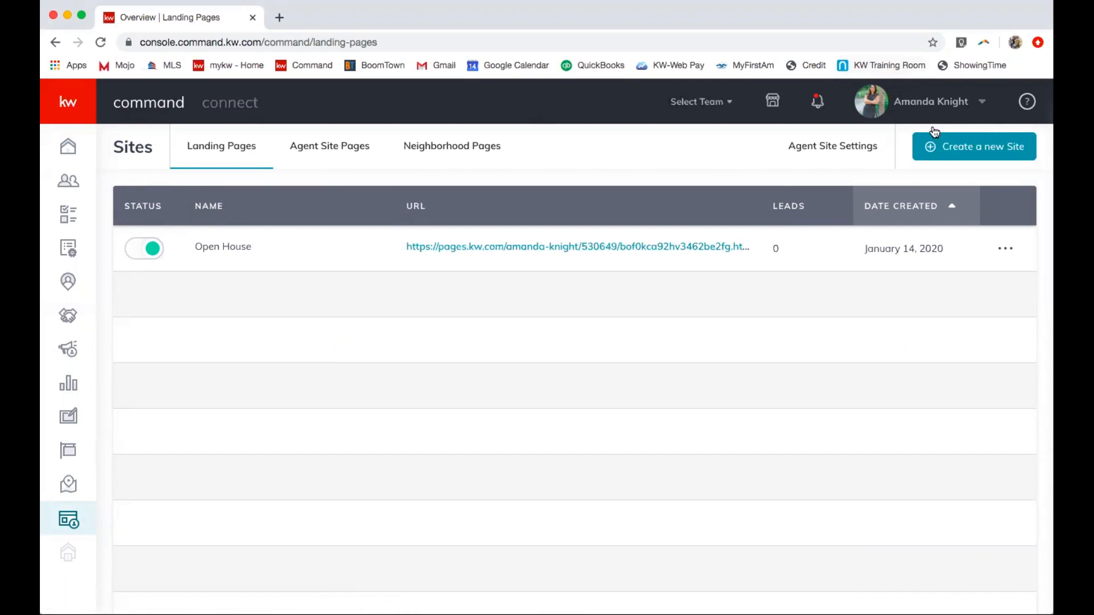
Step: Create a new site as a standalone landing page, opening a blank page editor
{"action": "left_click", "coordinate": [973, 147]}
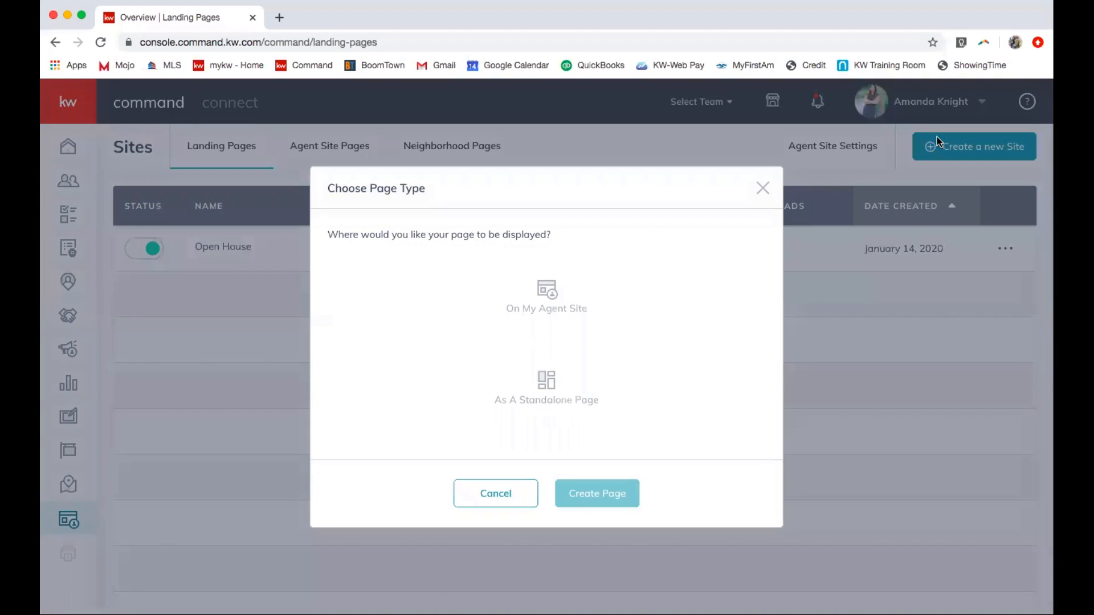
{"action": "left_click", "coordinate": [546, 307]}
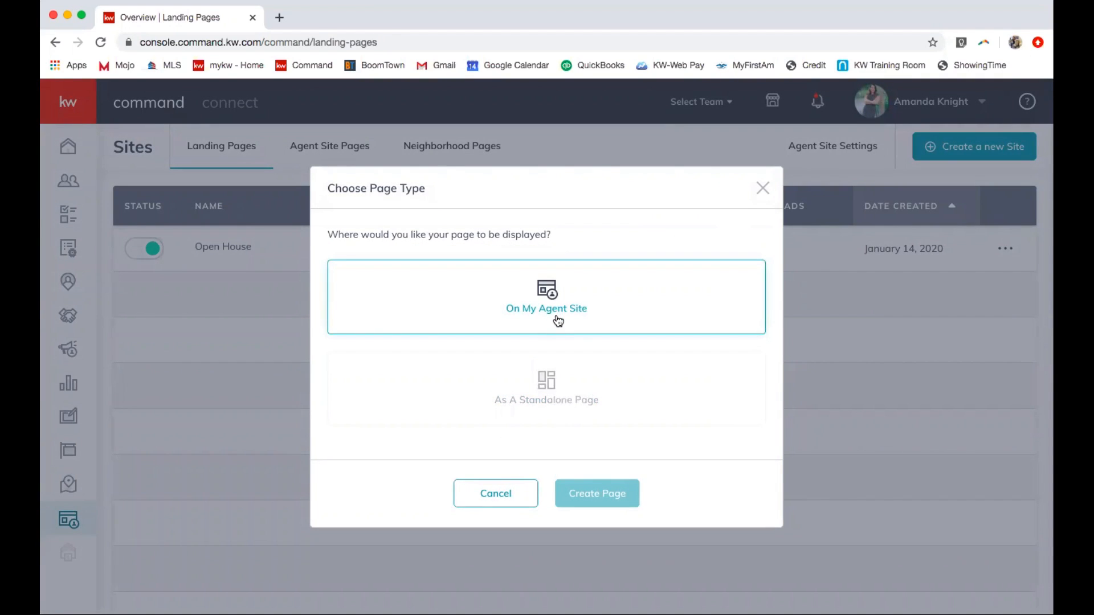
{"action": "left_click", "coordinate": [547, 389]}
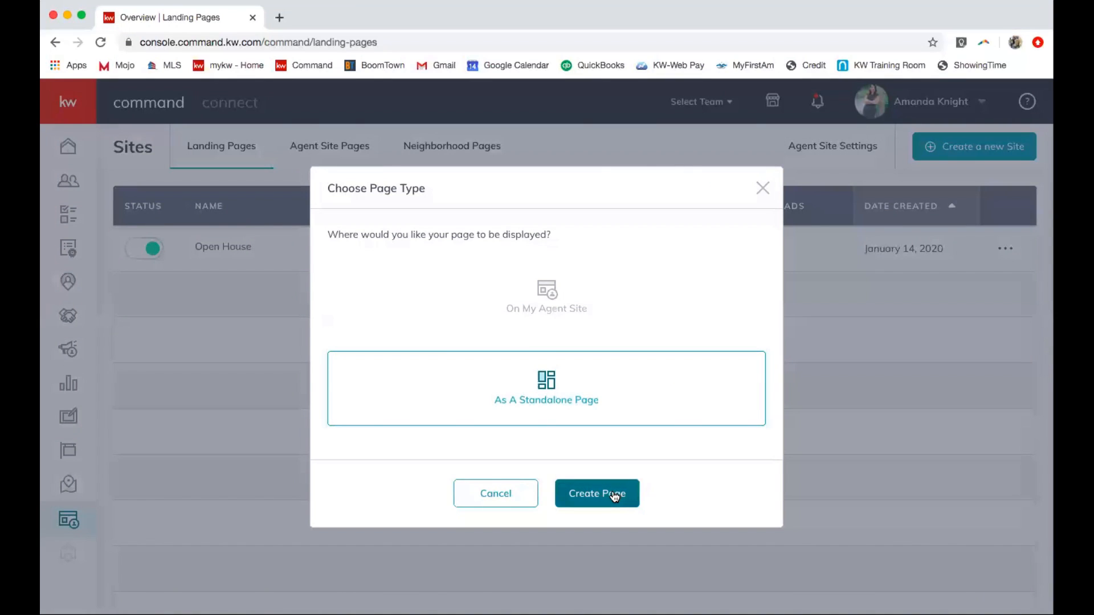
{"action": "left_click", "coordinate": [597, 493]}
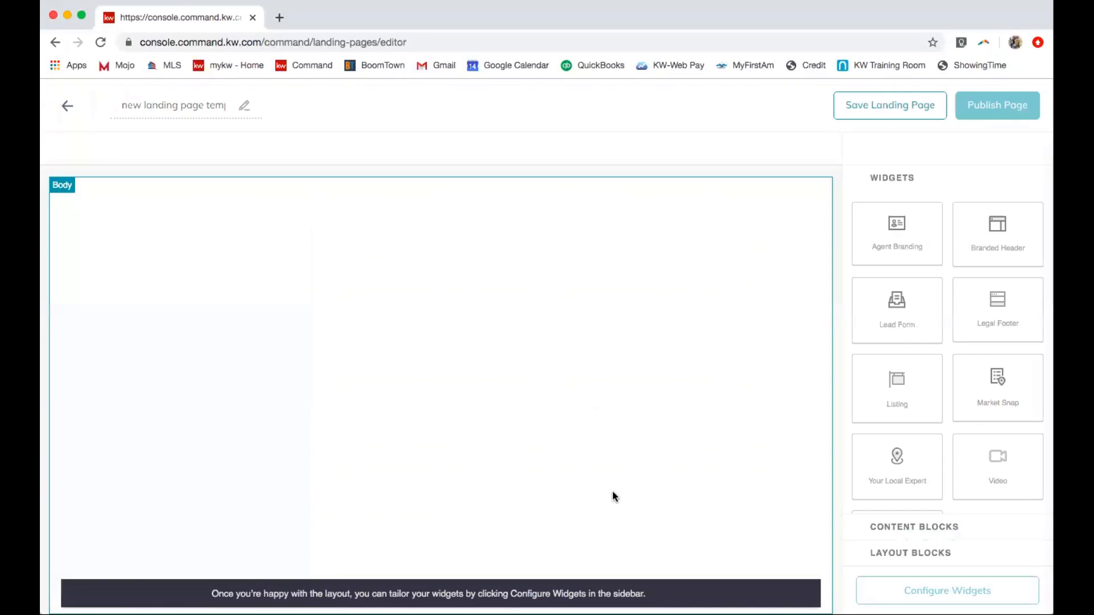
{"action": "left_click", "coordinate": [173, 106]}
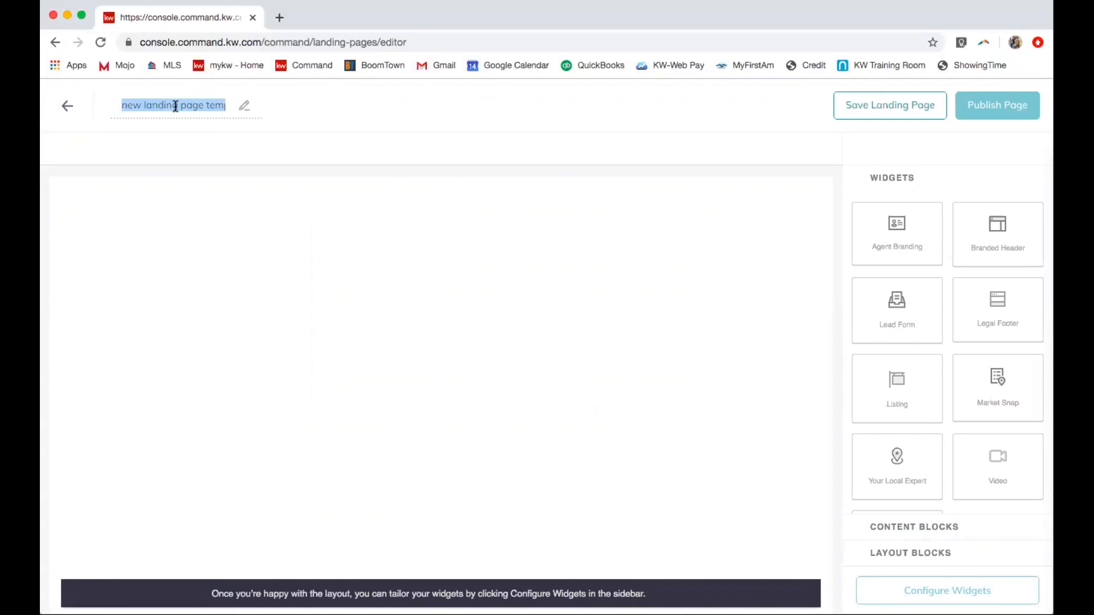
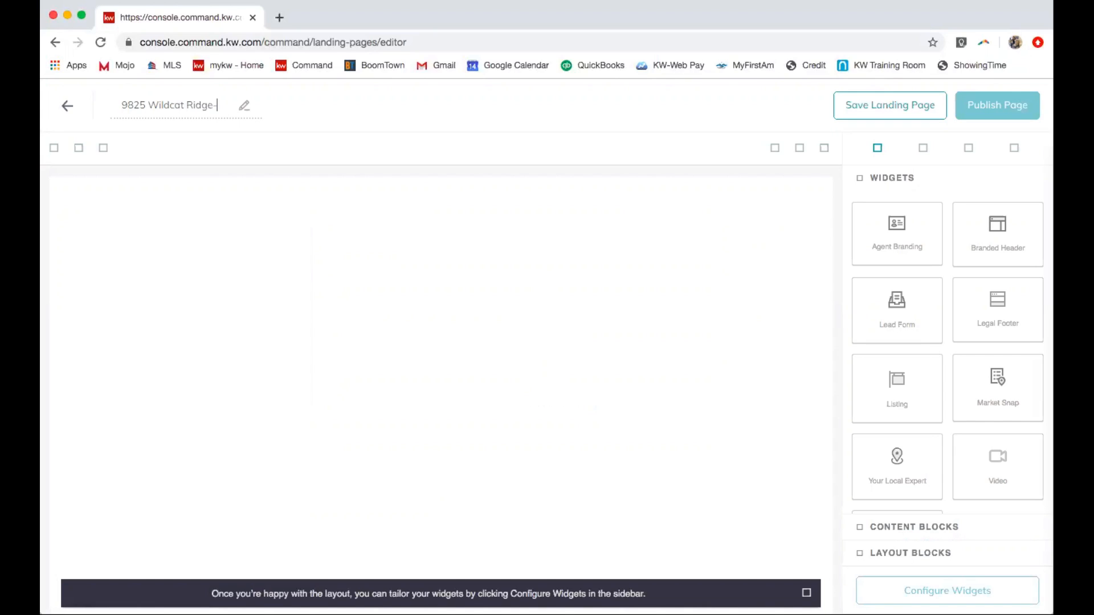
{"action": "type", "text": "-OpenHouse"}
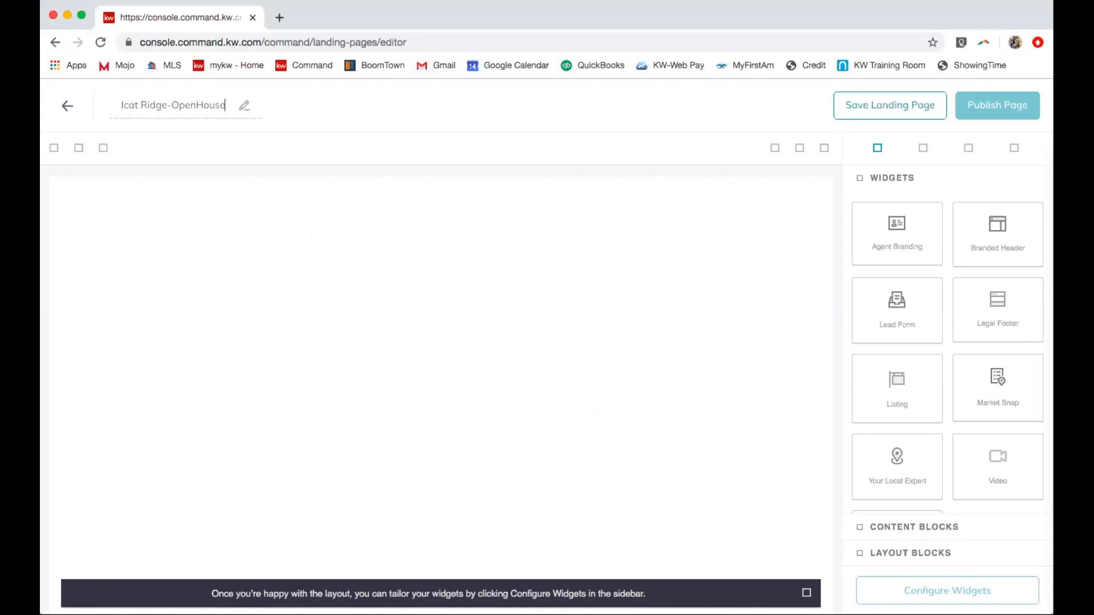
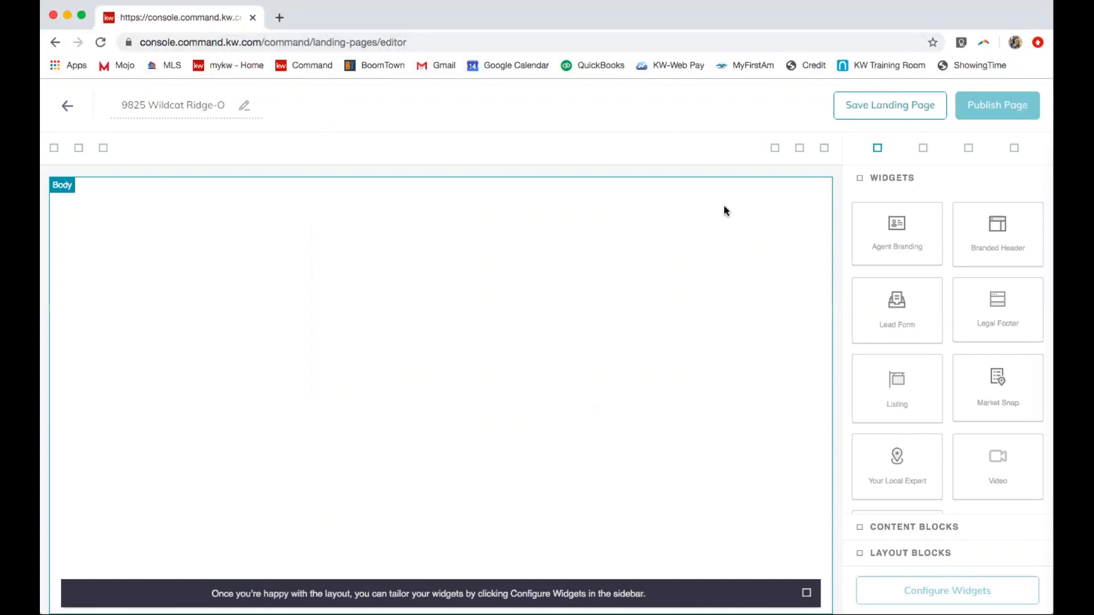
{"action": "mouse_move", "coordinate": [718, 262]}
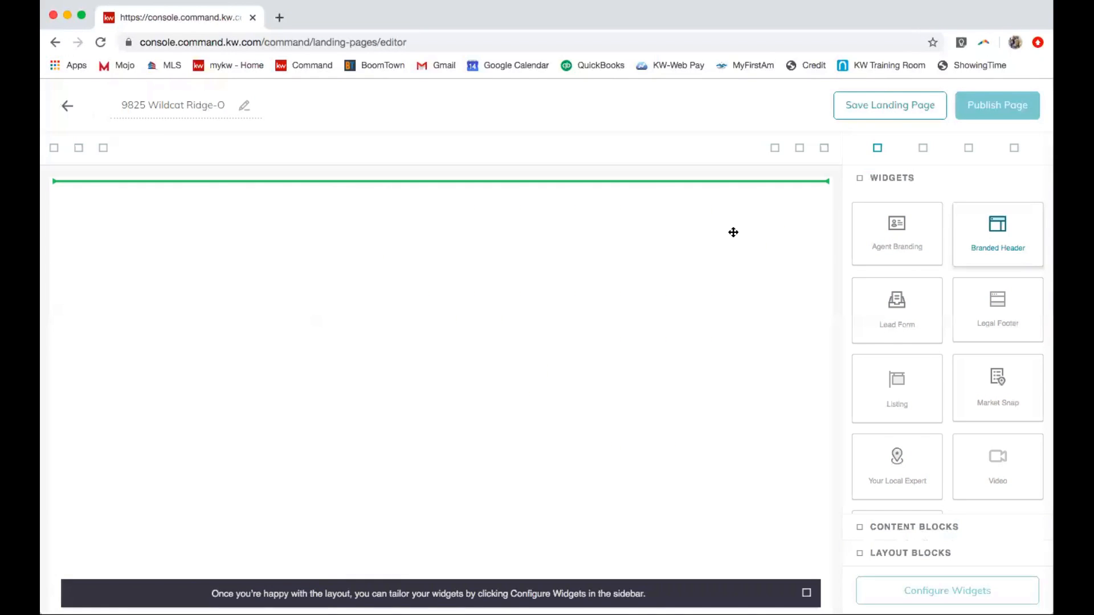
Step: Place the Branded Header, Lead Form and Listing widgets onto the page body
{"action": "left_click", "coordinate": [997, 234]}
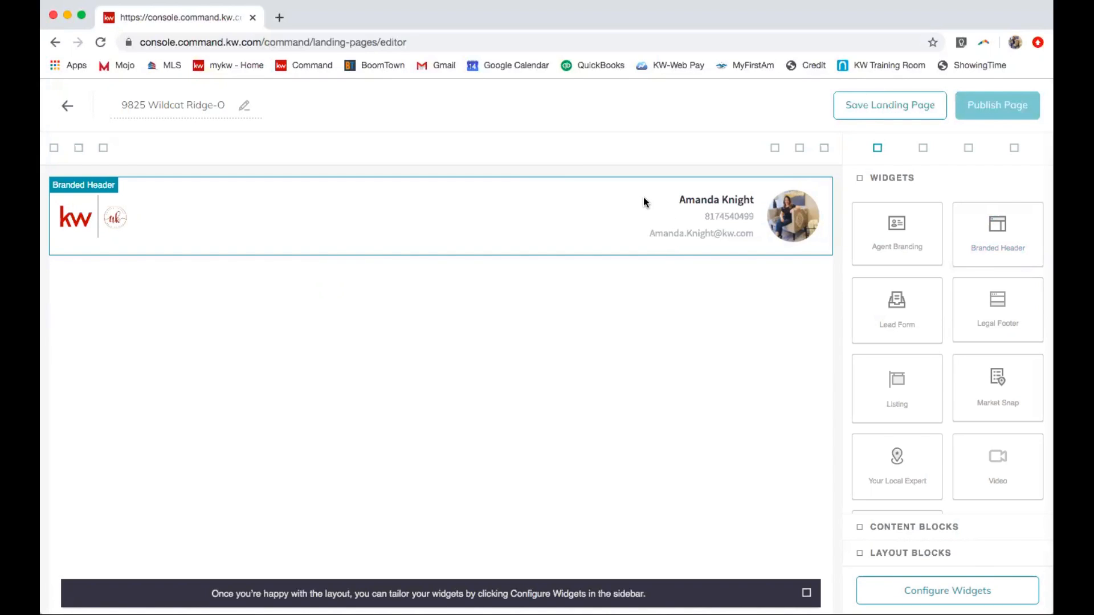
{"action": "mouse_move", "coordinate": [649, 233]}
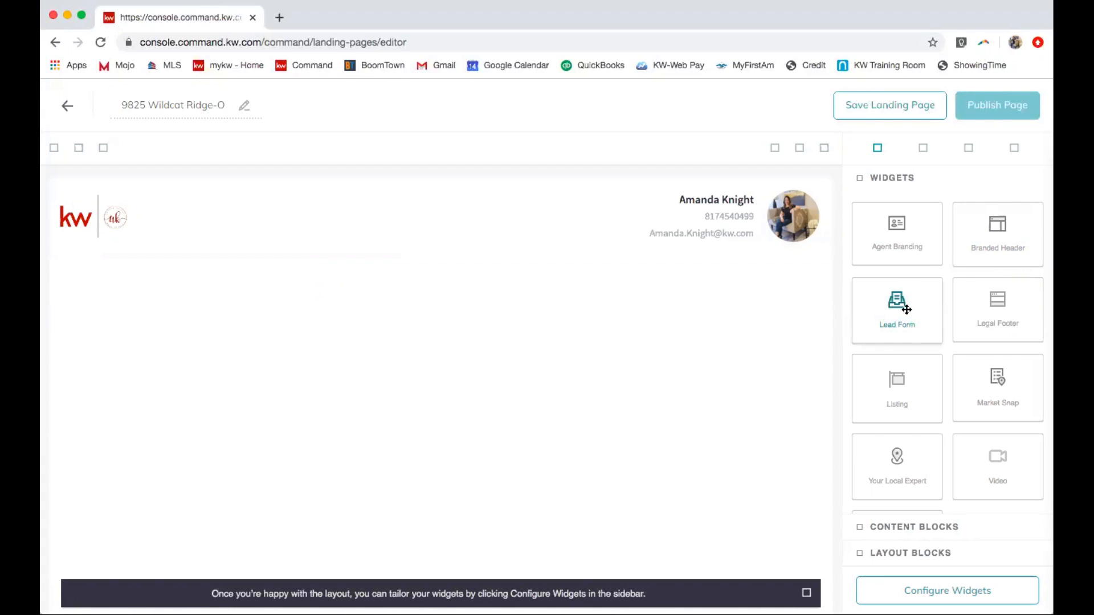
{"action": "mouse_move", "coordinate": [905, 312]}
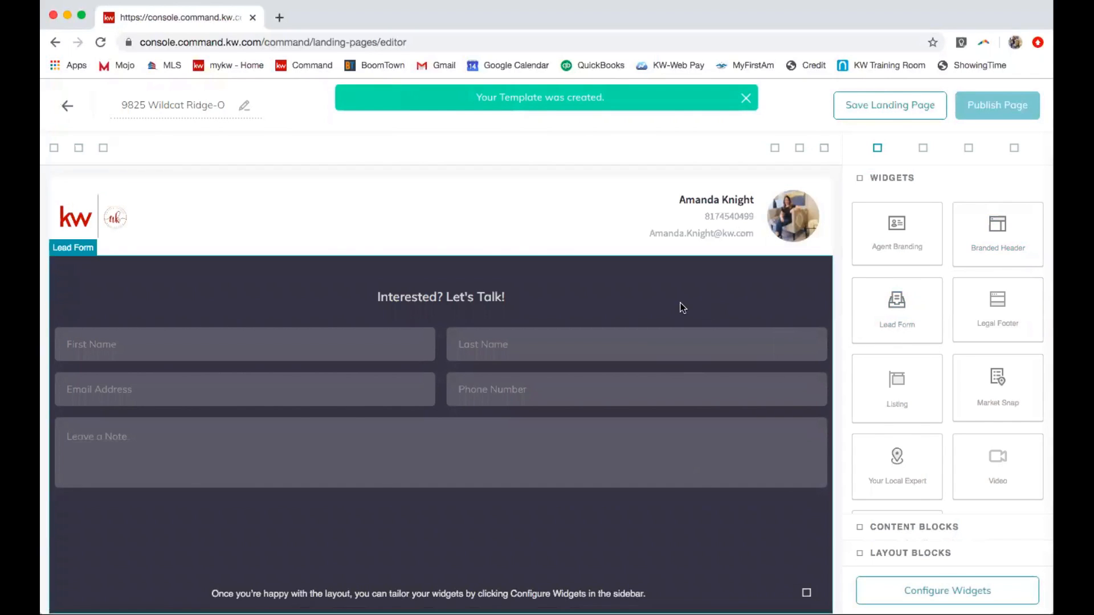
{"action": "left_click", "coordinate": [745, 98]}
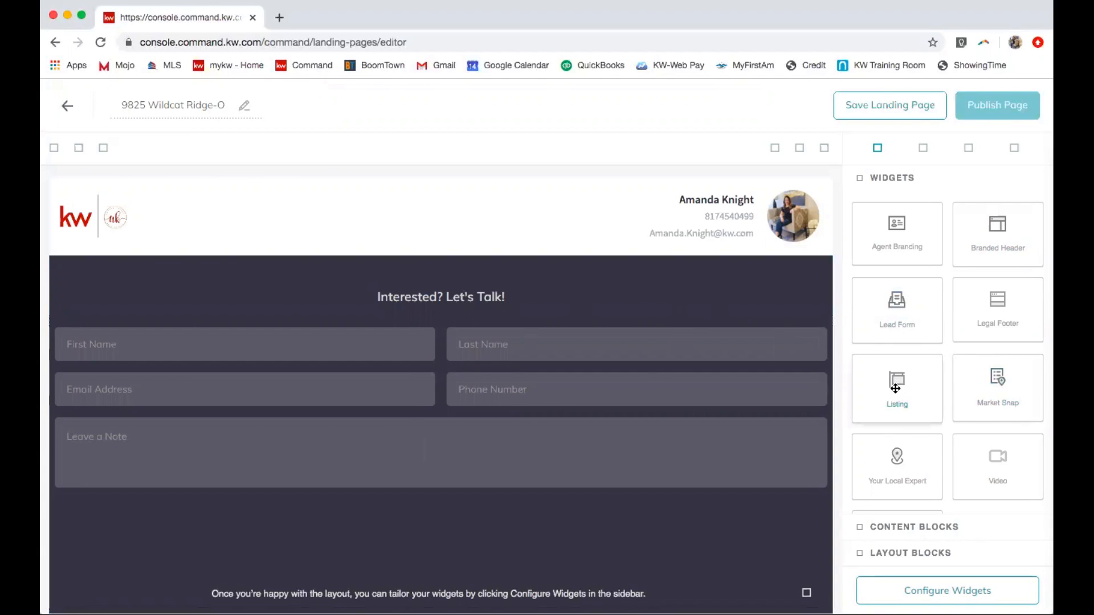
{"action": "mouse_move", "coordinate": [876, 400]}
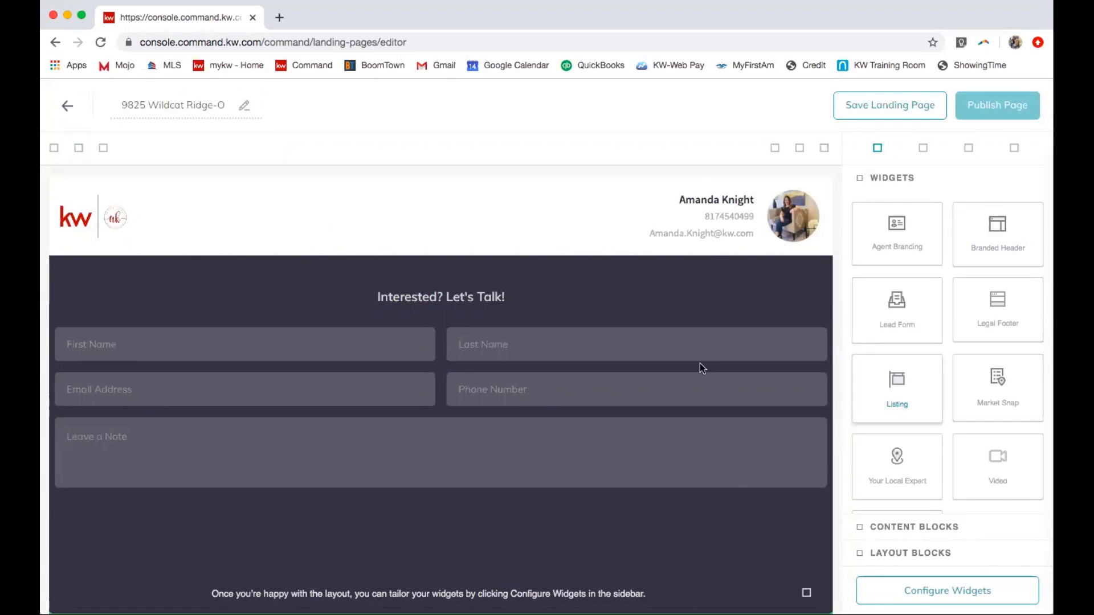
{"action": "mouse_move", "coordinate": [699, 510]}
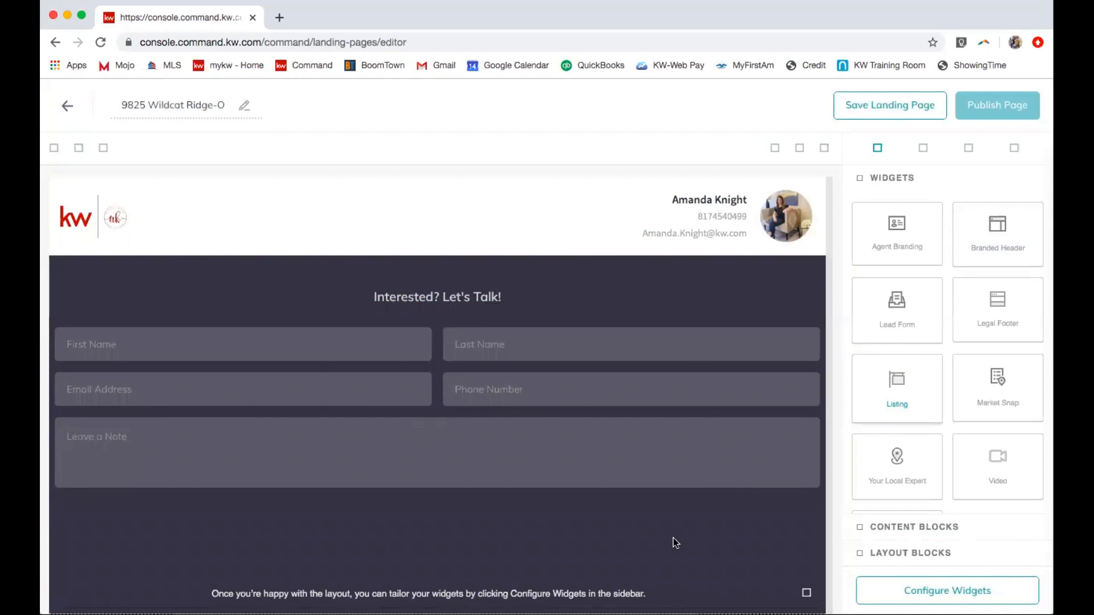
{"action": "scroll", "scroll_direction": "down", "scroll_amount": 3}
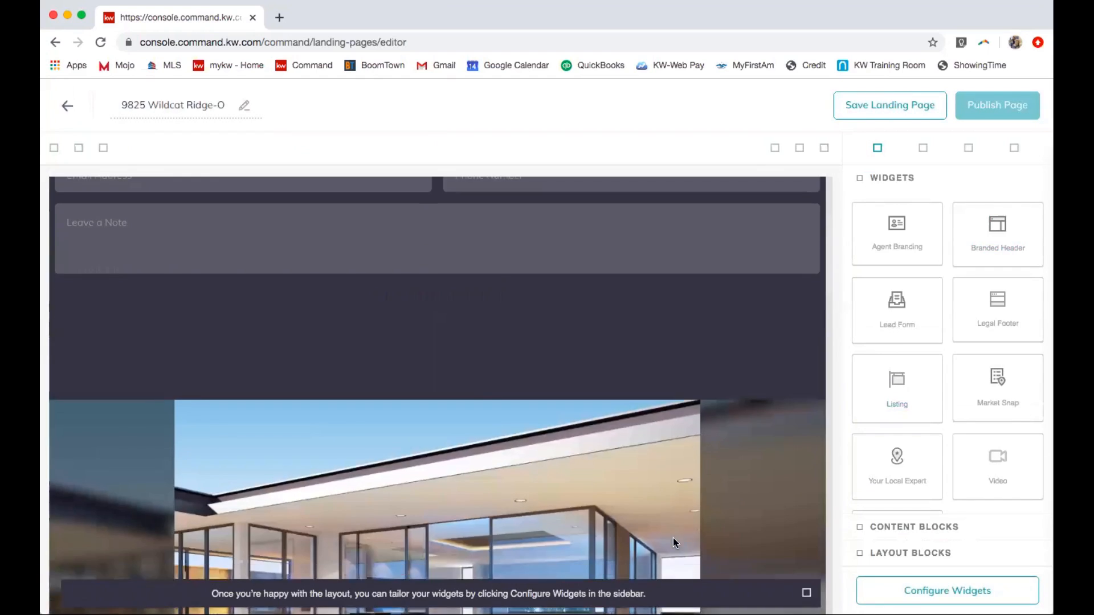
{"action": "scroll", "scroll_direction": "down", "scroll_amount": 3}
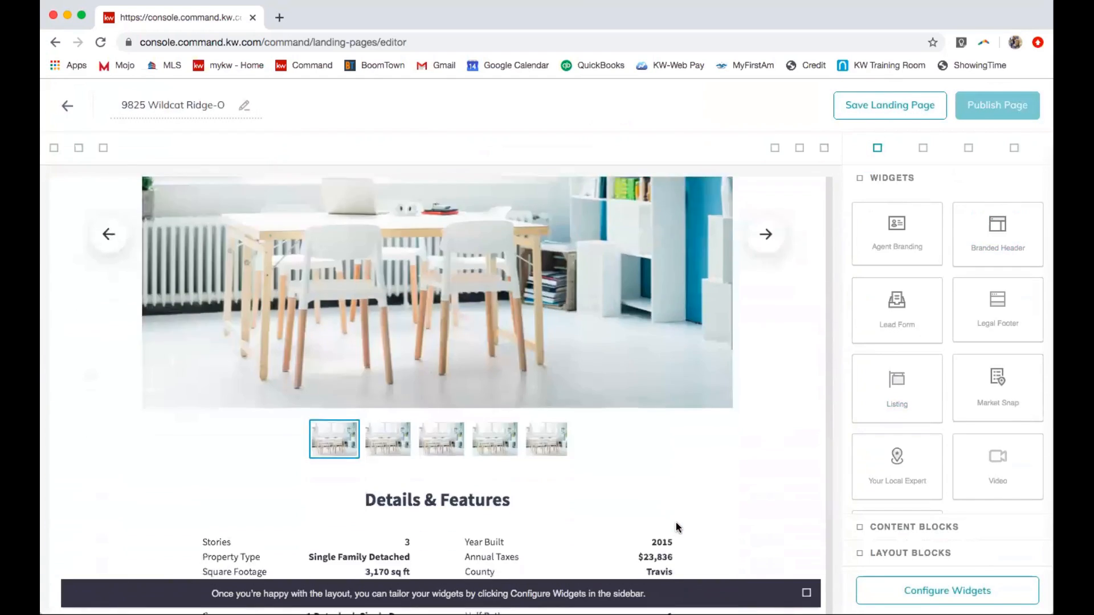
{"action": "scroll", "scroll_direction": "down", "scroll_amount": 3}
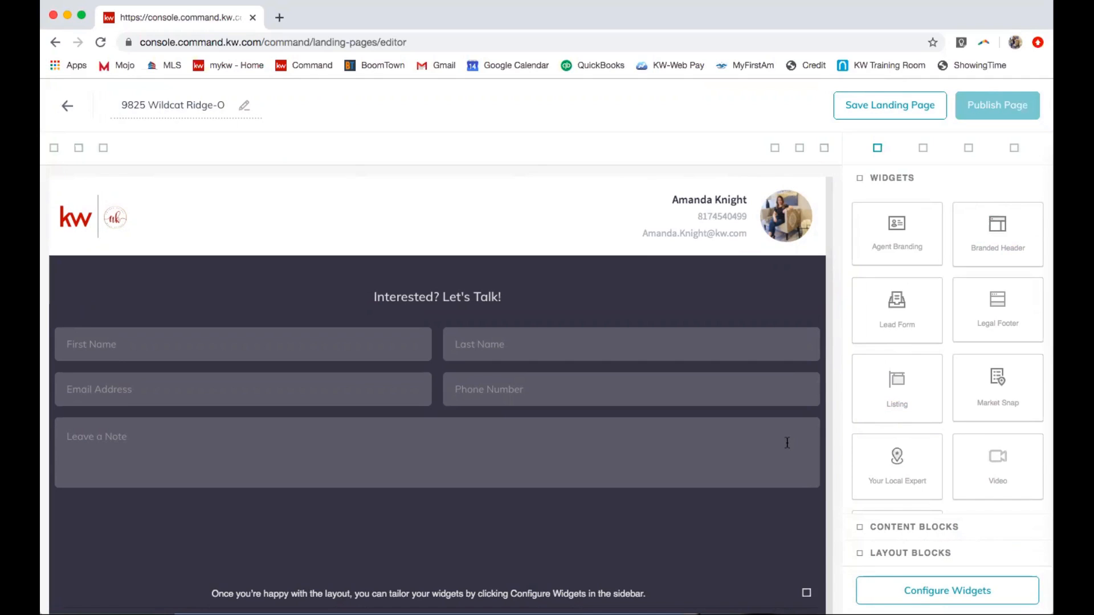
{"action": "mouse_move", "coordinate": [888, 570]}
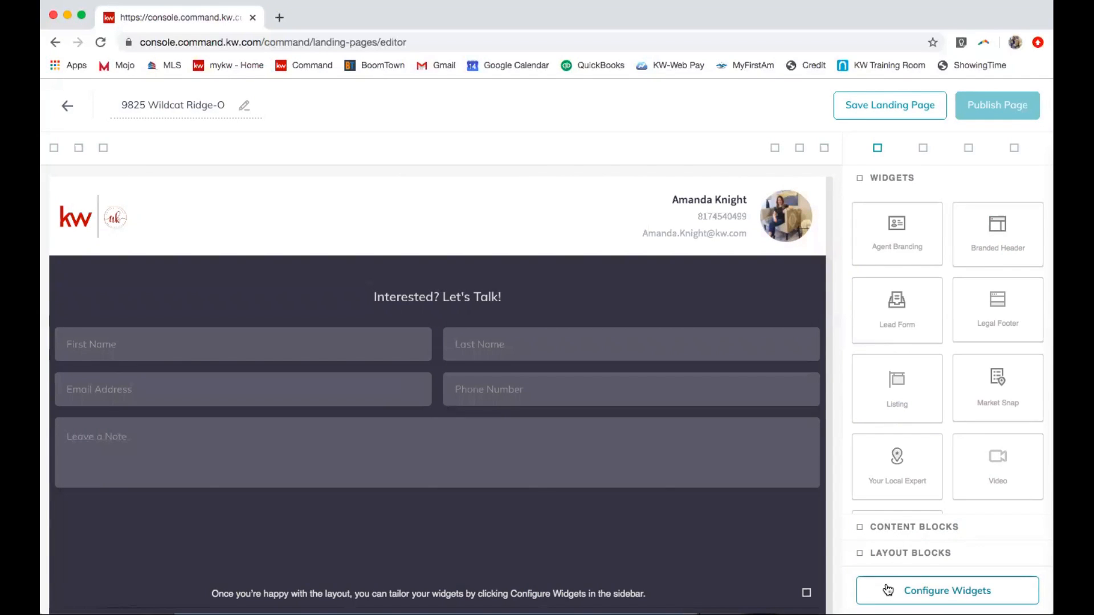
{"action": "left_click", "coordinate": [947, 590]}
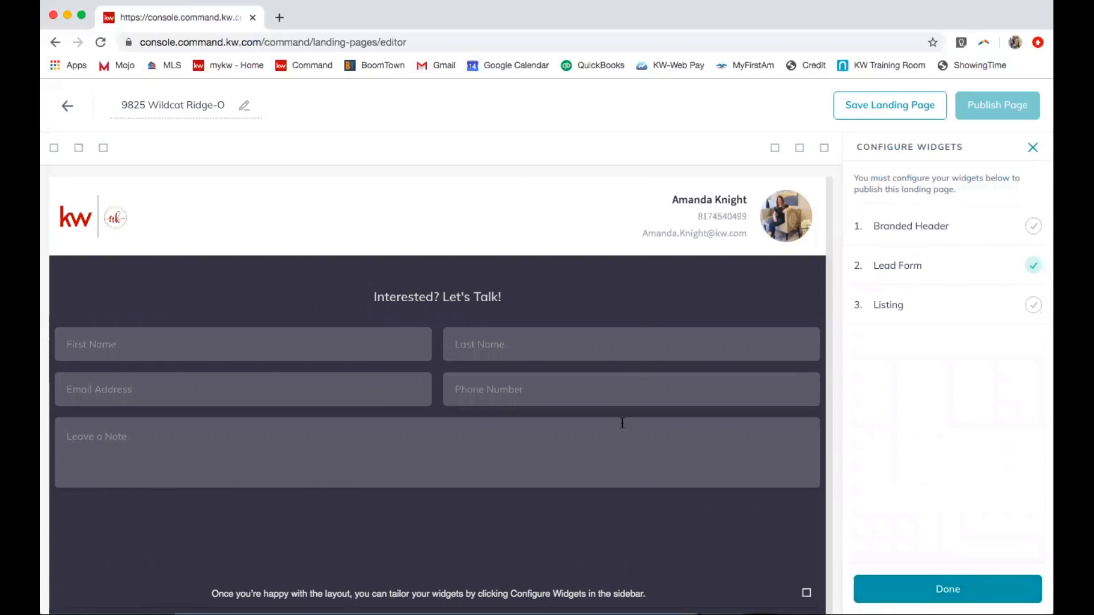
{"action": "mouse_move", "coordinate": [923, 226]}
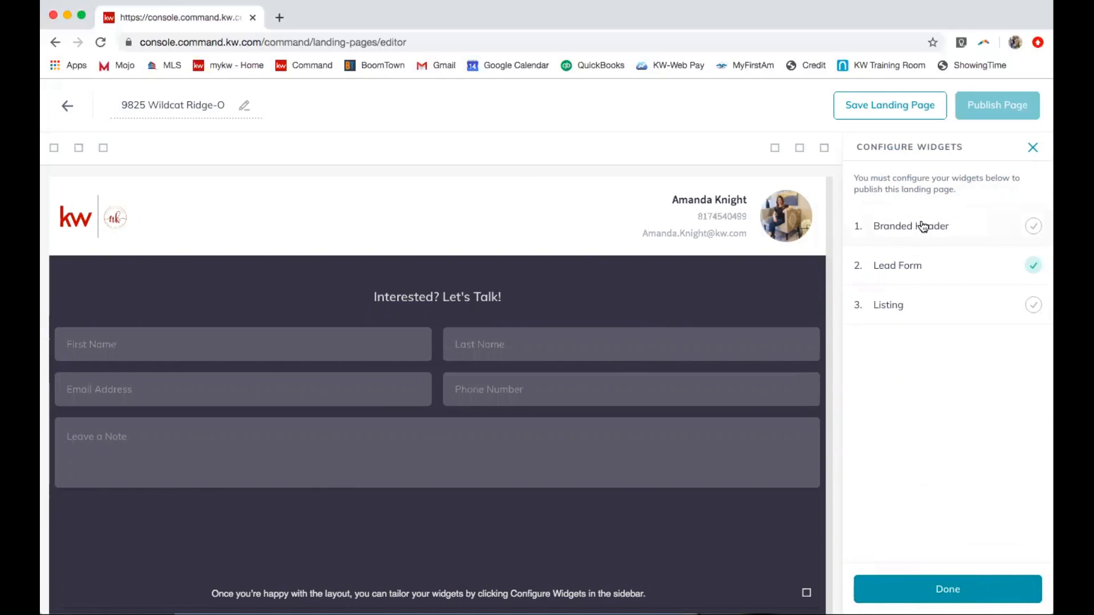
{"action": "left_click", "coordinate": [911, 227]}
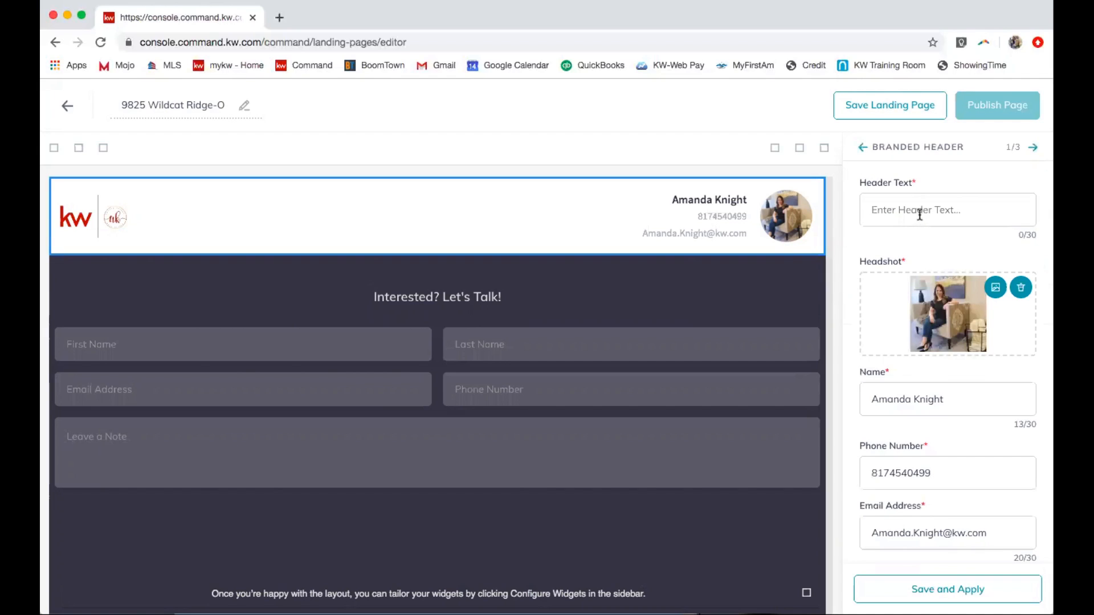
{"action": "left_click", "coordinate": [948, 589]}
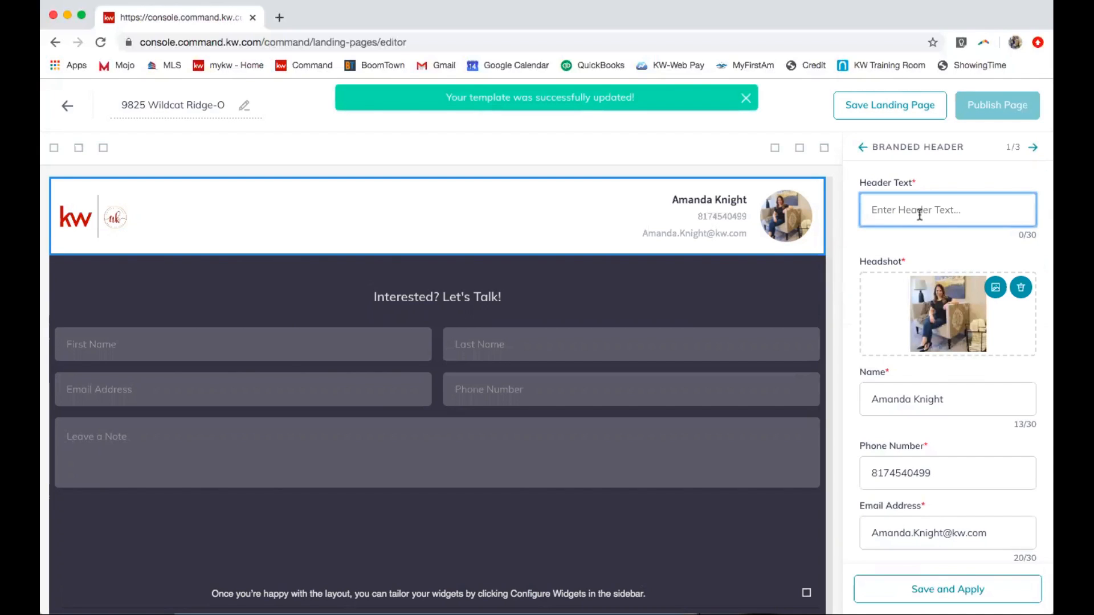
{"action": "type", "text": "Welcome to Wildcat Rdige!"}
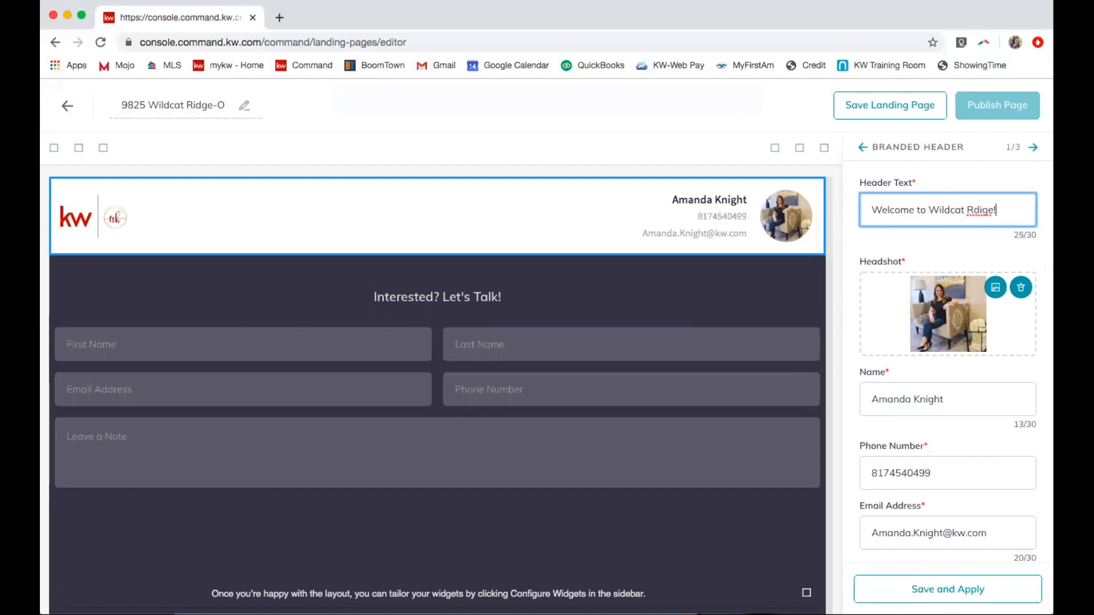
{"action": "key", "text": "Backspace"}
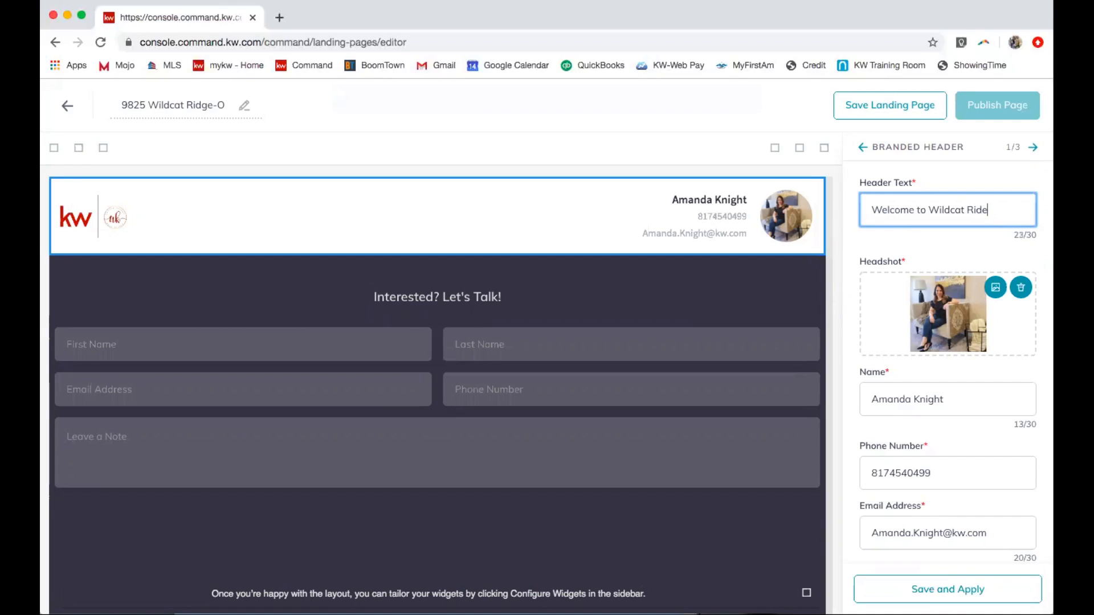
{"action": "key", "text": "Backspace"}
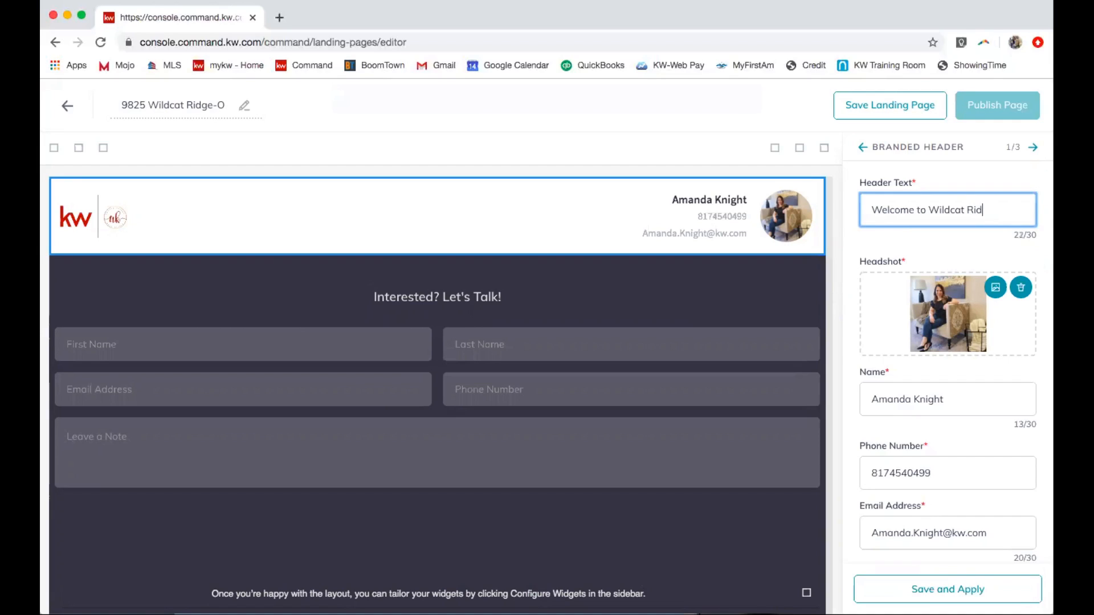
{"action": "type", "text": "ge!"}
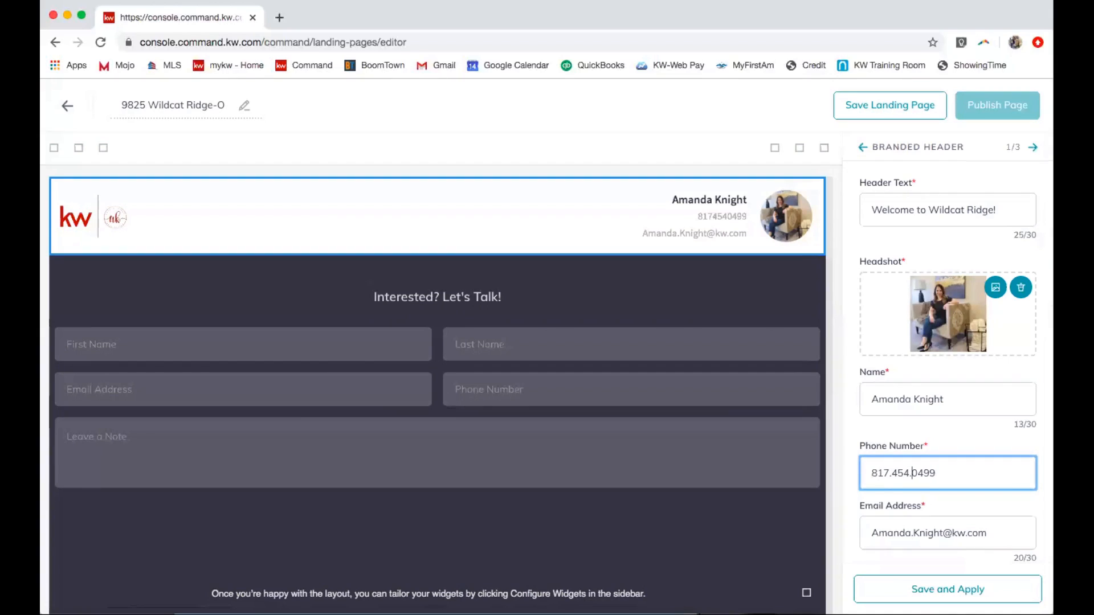
{"action": "scroll", "scroll_direction": "down", "scroll_amount": 3}
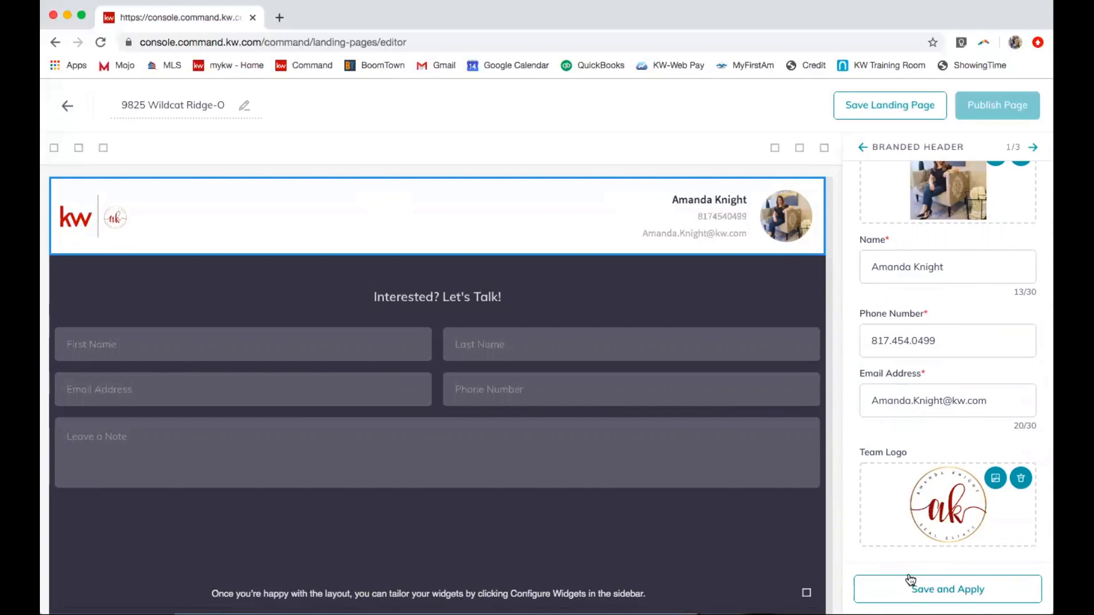
{"action": "left_click", "coordinate": [947, 589]}
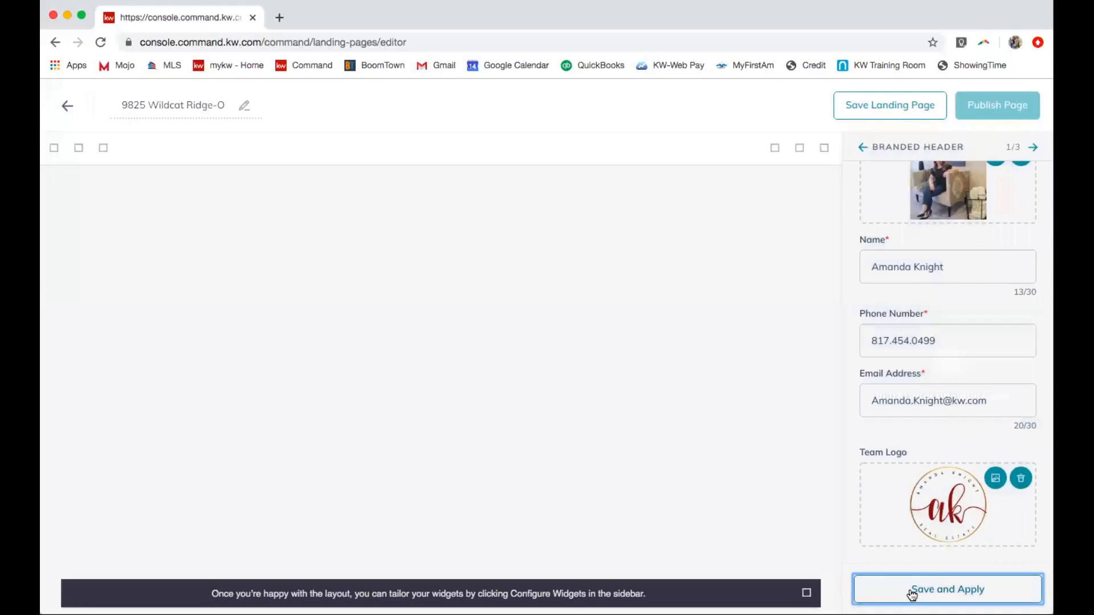
{"action": "left_click", "coordinate": [947, 588]}
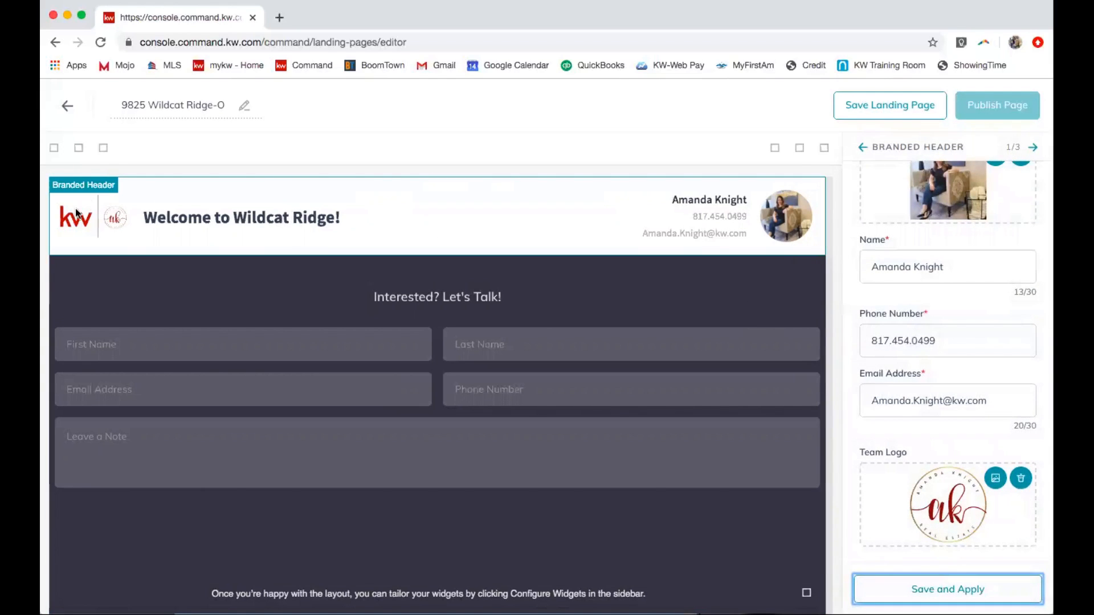
{"action": "mouse_move", "coordinate": [450, 193]}
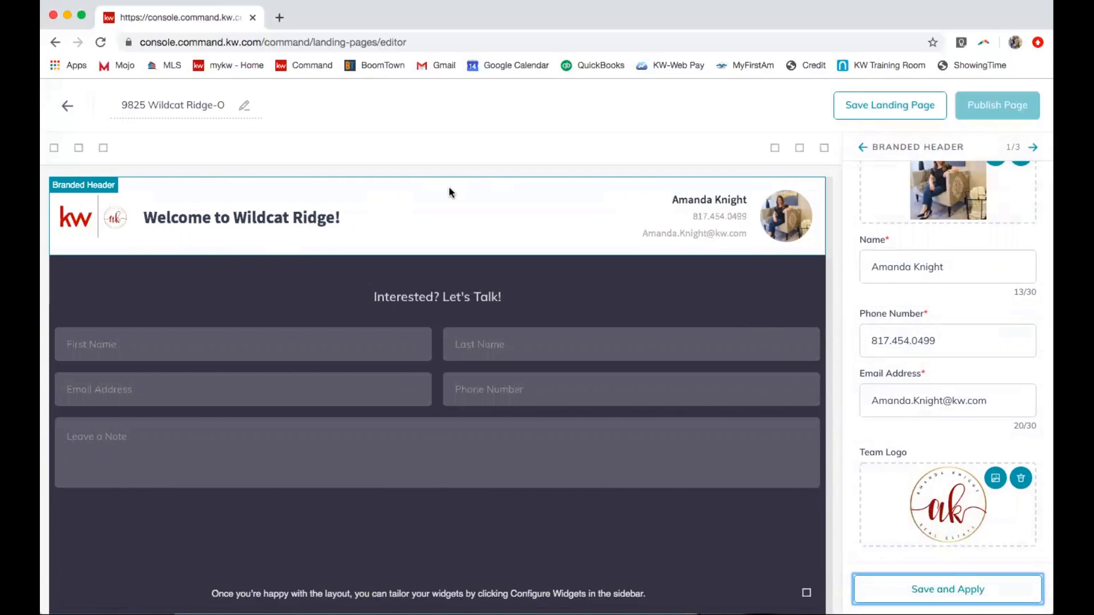
Step: Save the lead form heading as 'Please, Sign-In!' and bring up the listing search
{"action": "left_click", "coordinate": [1034, 147]}
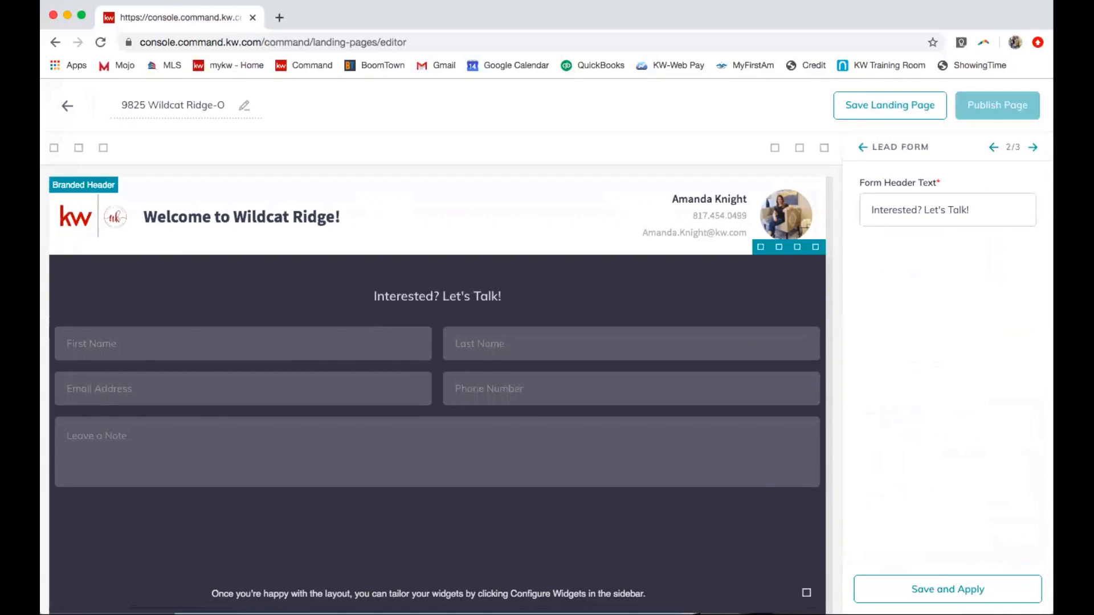
{"action": "scroll", "scroll_direction": "down", "scroll_amount": 3}
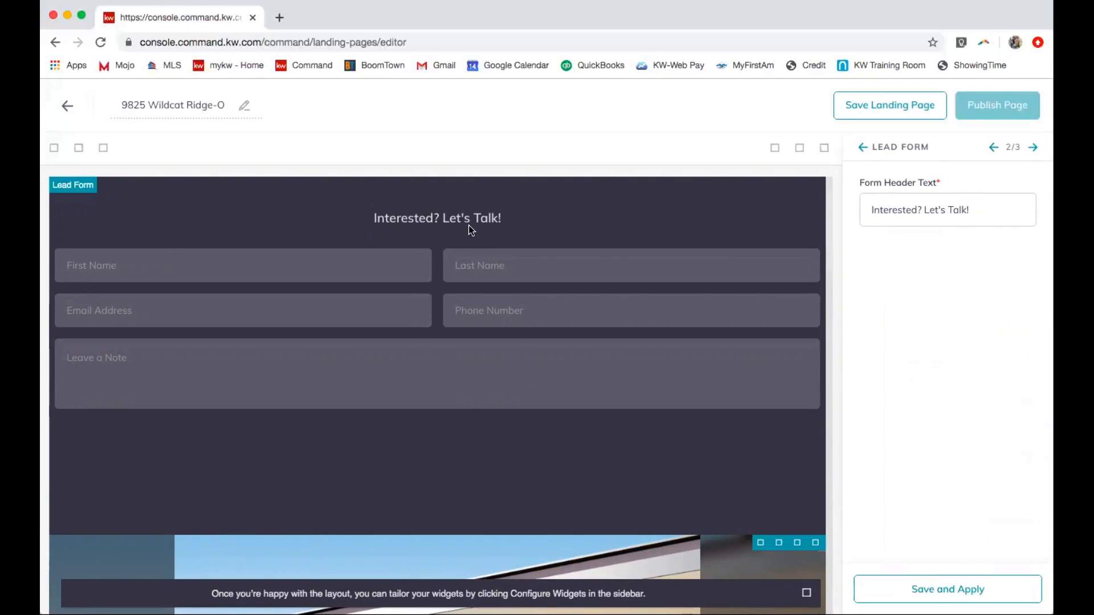
{"action": "triple_click", "coordinate": [947, 209]}
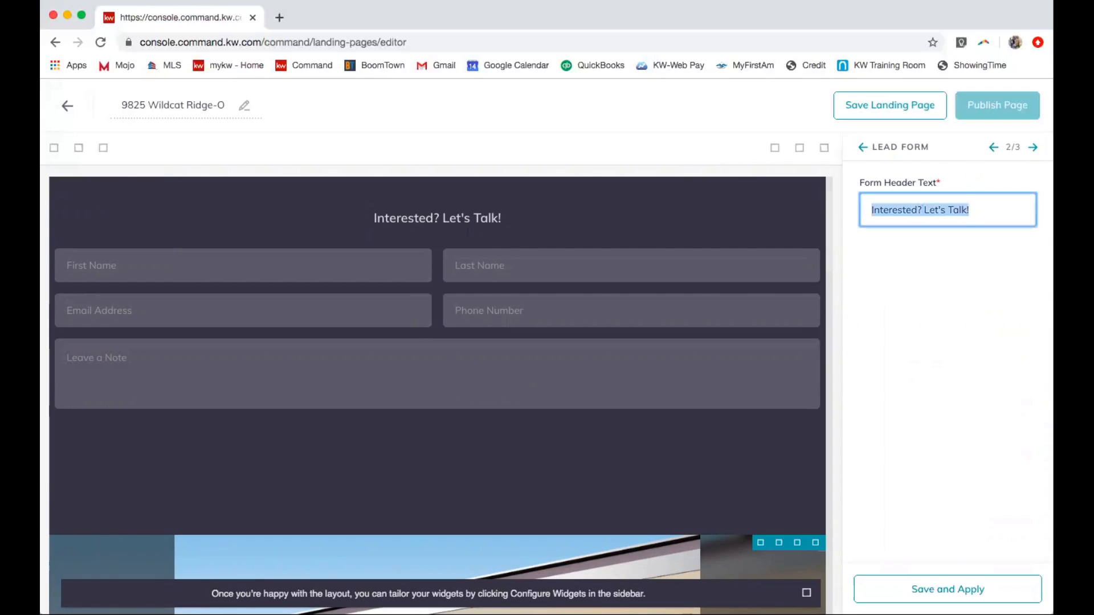
{"action": "type", "text": "Please, Sign-"}
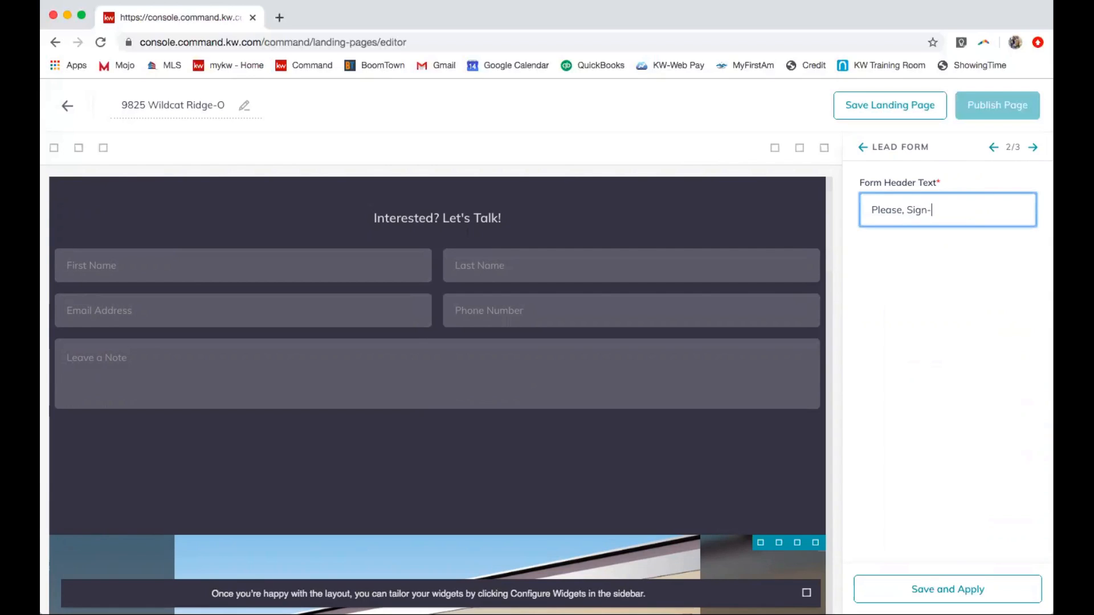
{"action": "type", "text": "In!"}
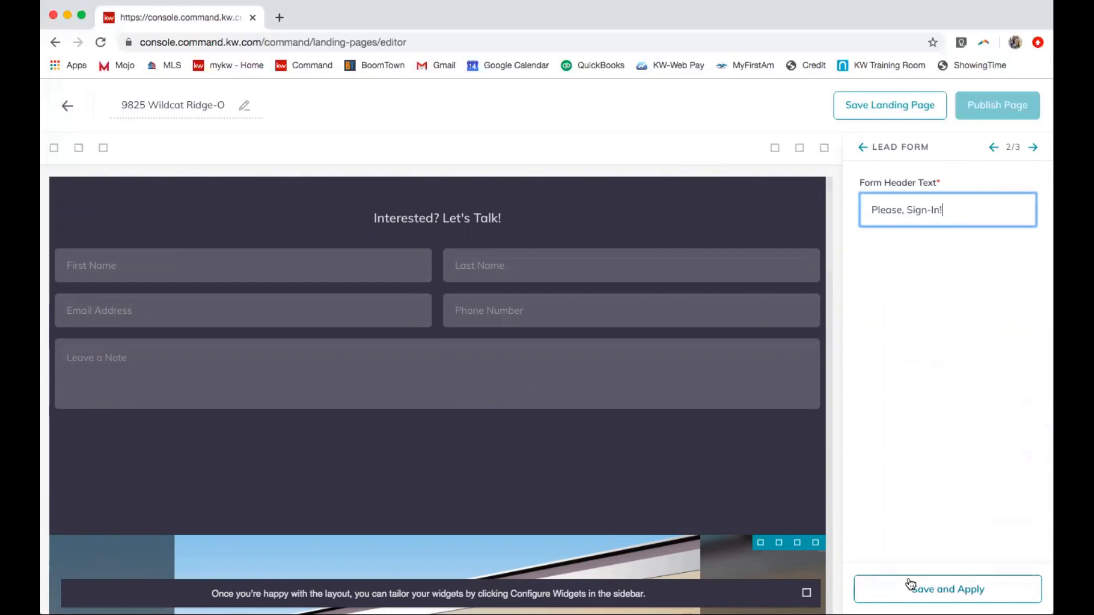
{"action": "left_click", "coordinate": [947, 589]}
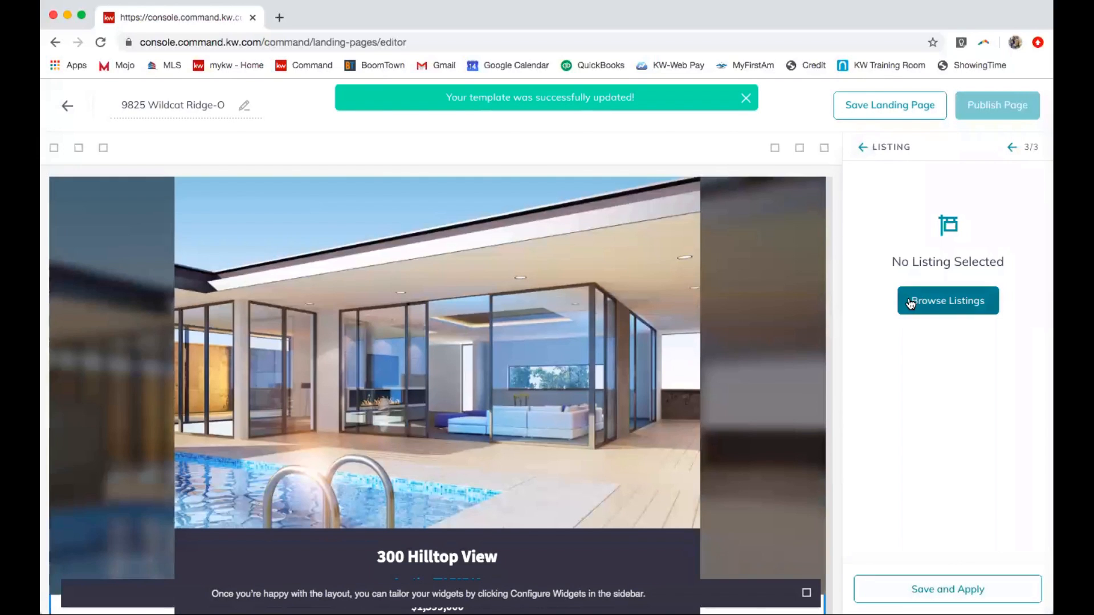
{"action": "mouse_move", "coordinate": [929, 301]}
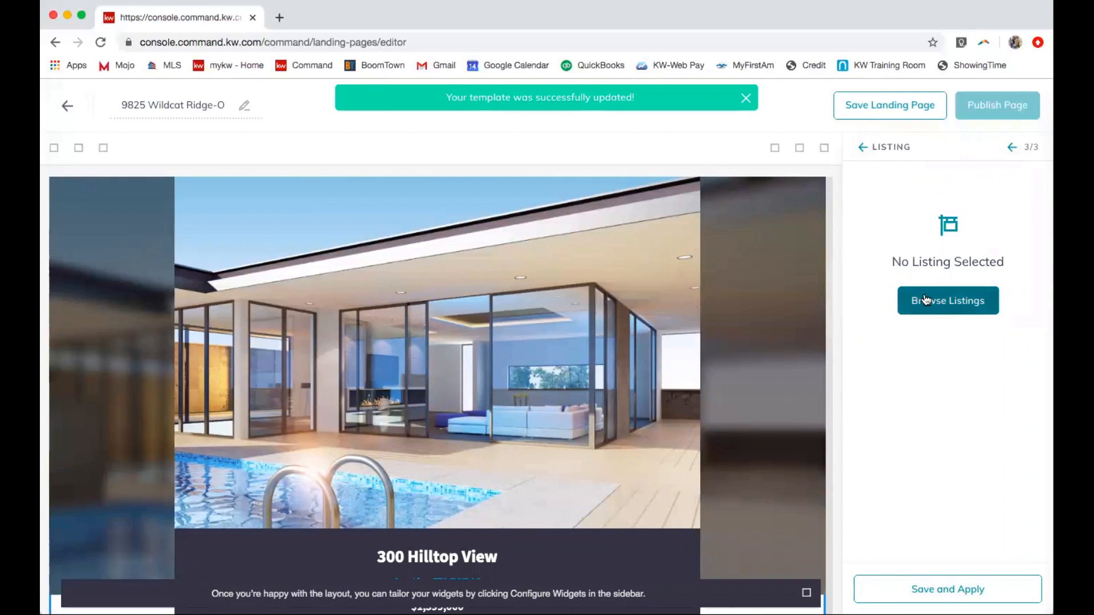
{"action": "left_click", "coordinate": [948, 301]}
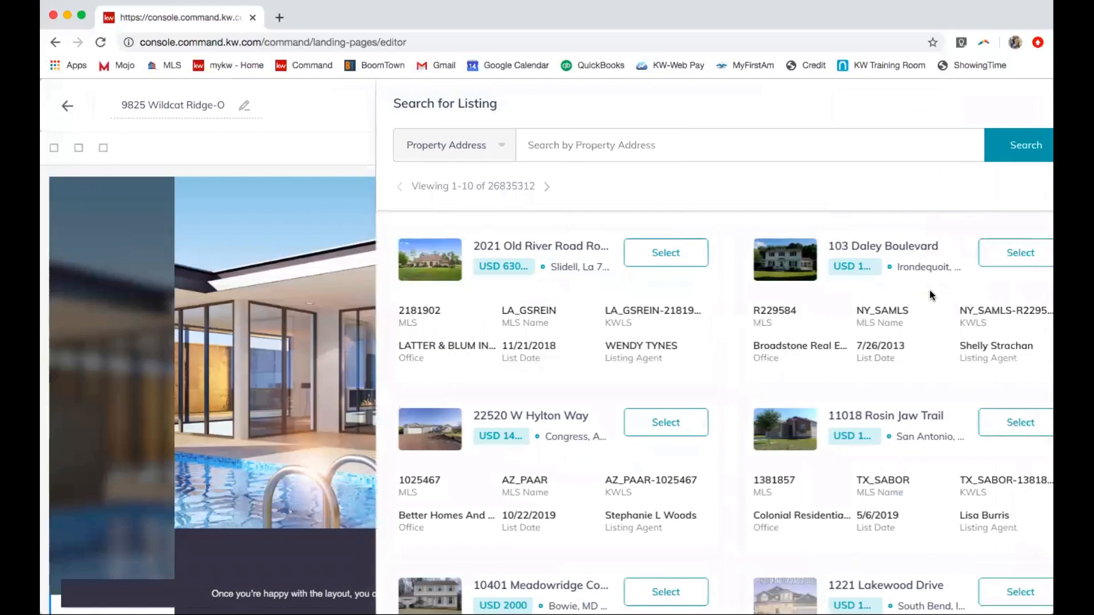
{"action": "left_click", "coordinate": [712, 144]}
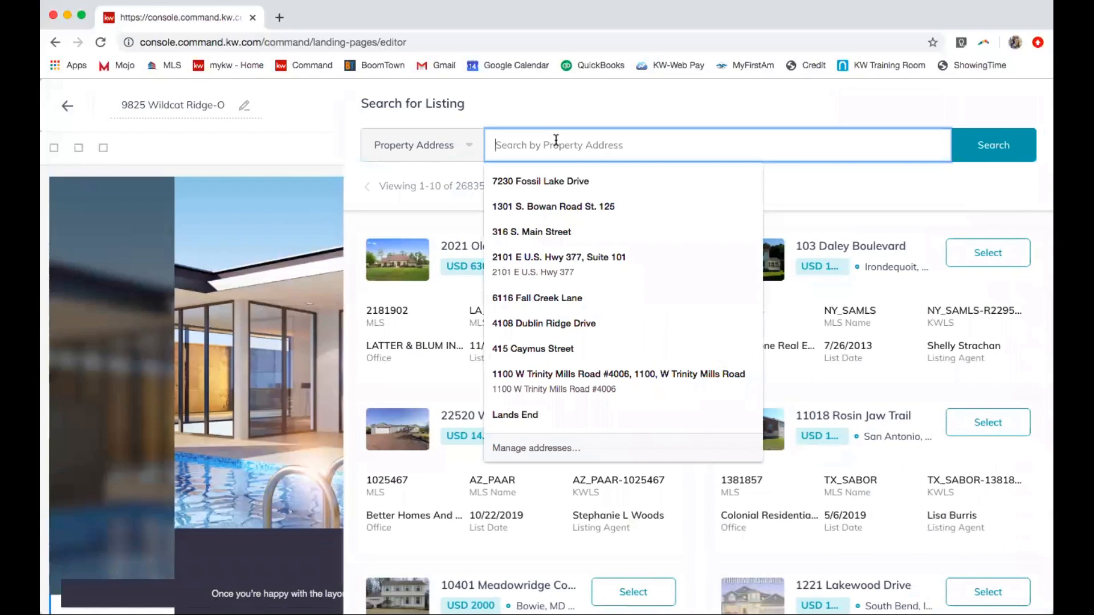
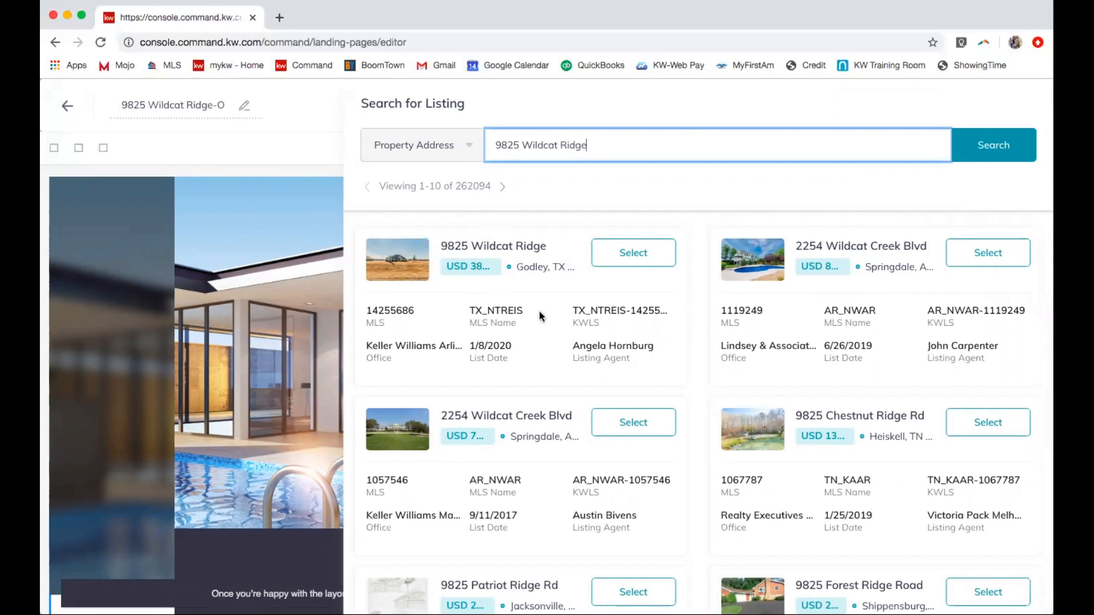
{"action": "mouse_move", "coordinate": [588, 354]}
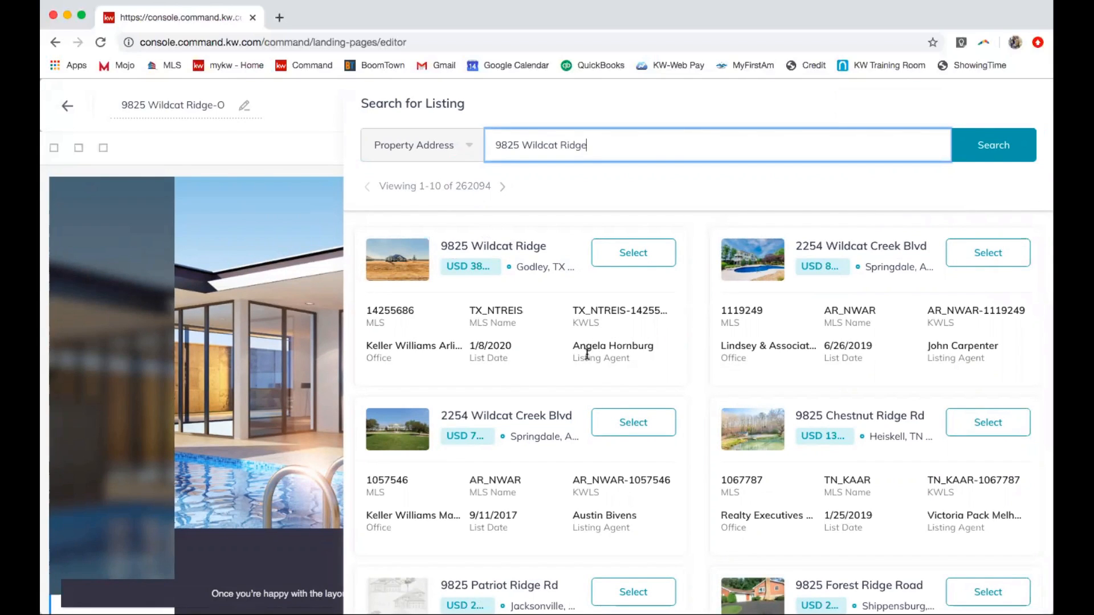
{"action": "mouse_move", "coordinate": [600, 300]}
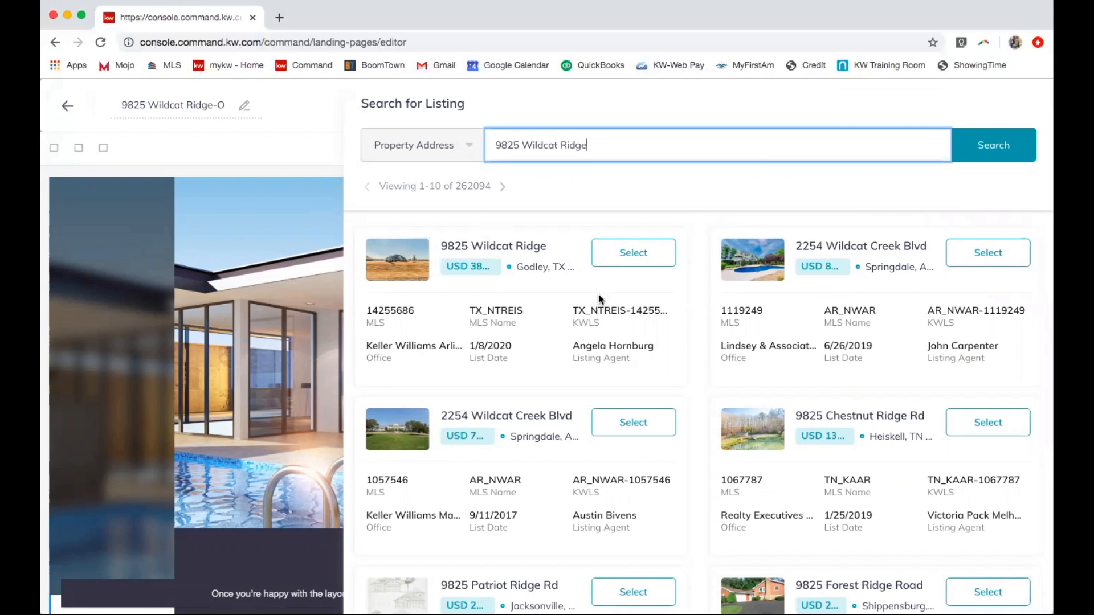
{"action": "mouse_move", "coordinate": [633, 253]}
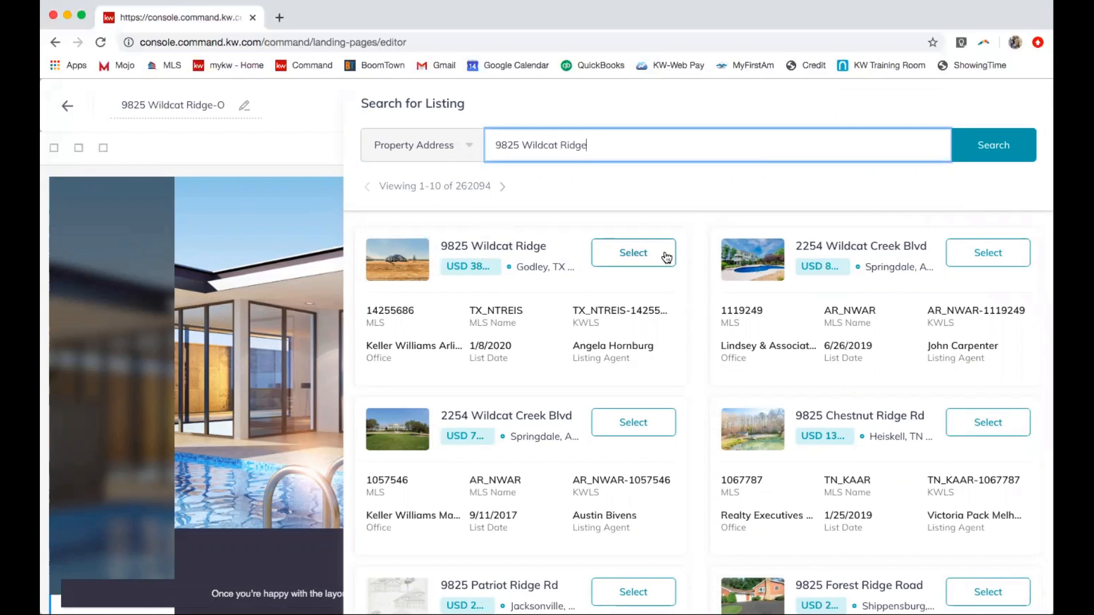
{"action": "left_click", "coordinate": [632, 252]}
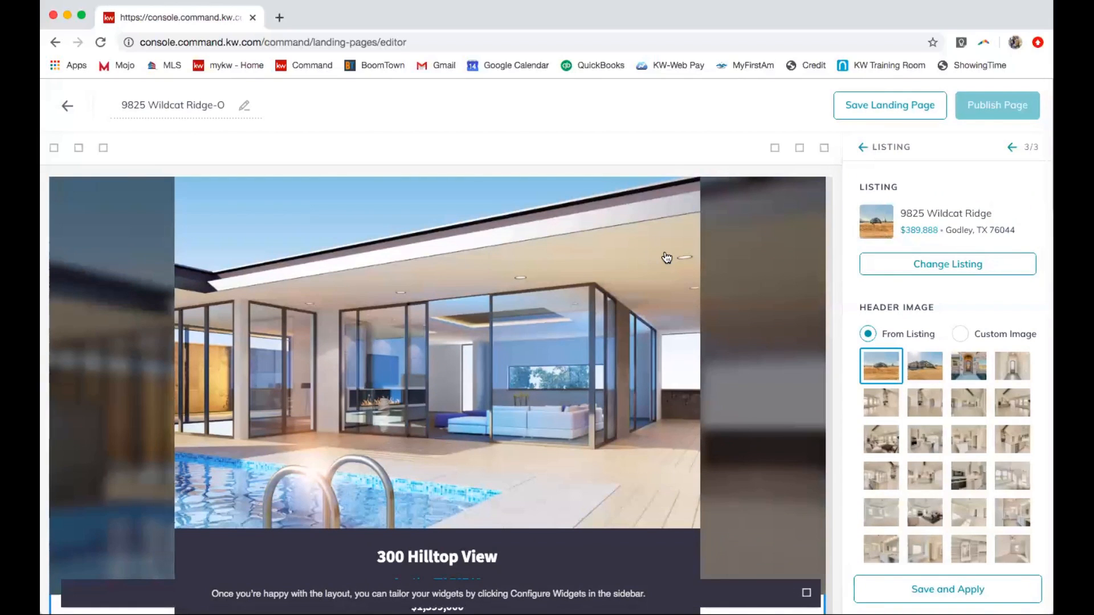
Step: Choose a kitchen photo as the listing header image and save the listing settings
{"action": "scroll", "scroll_direction": "down", "scroll_amount": 3}
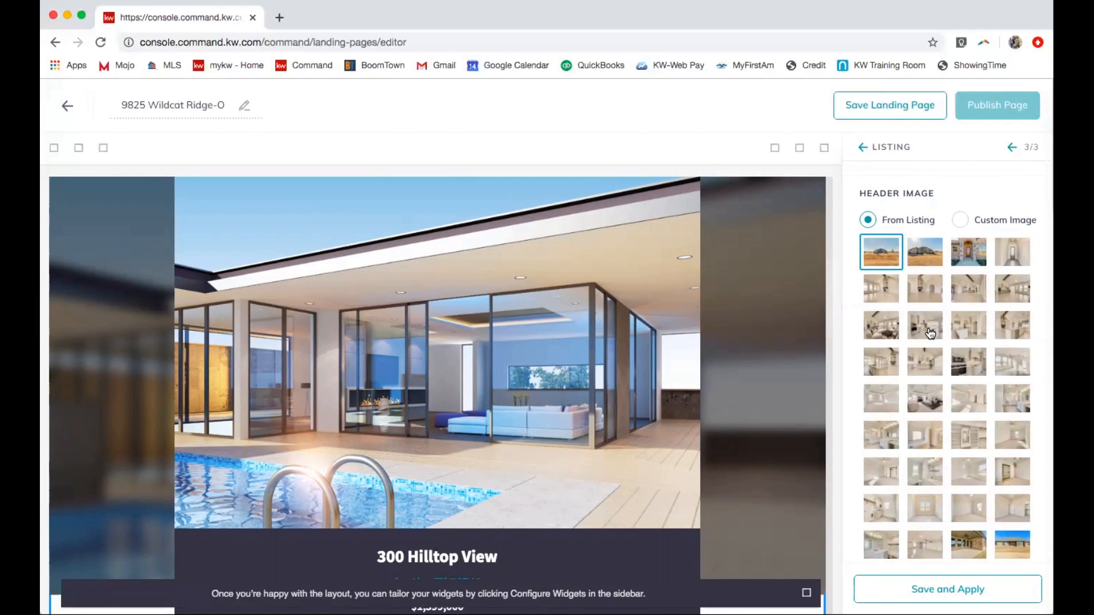
{"action": "left_click", "coordinate": [925, 326]}
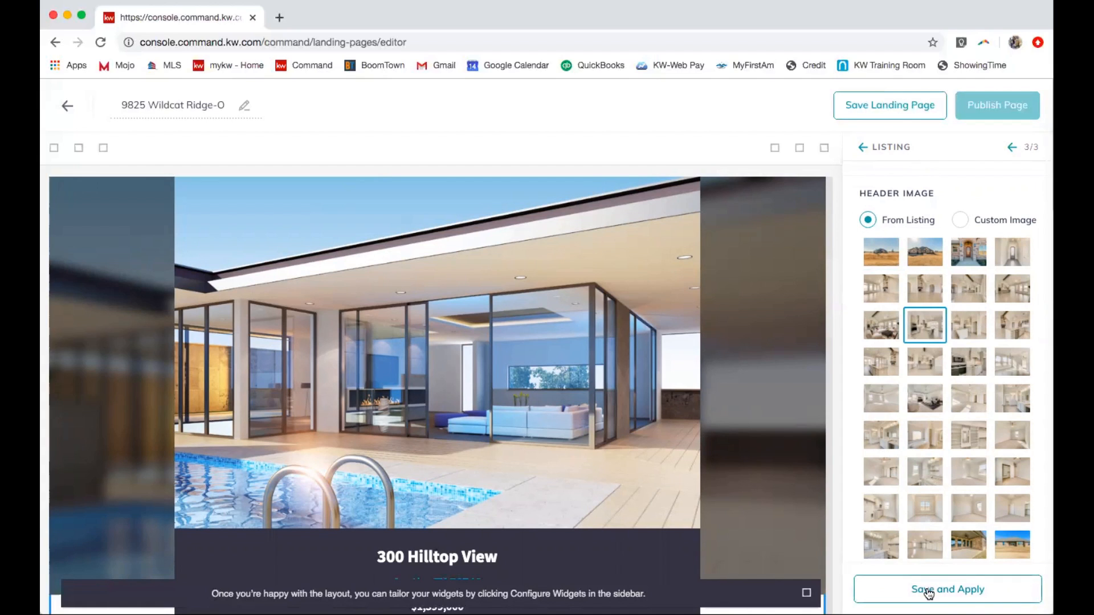
{"action": "left_click", "coordinate": [947, 588]}
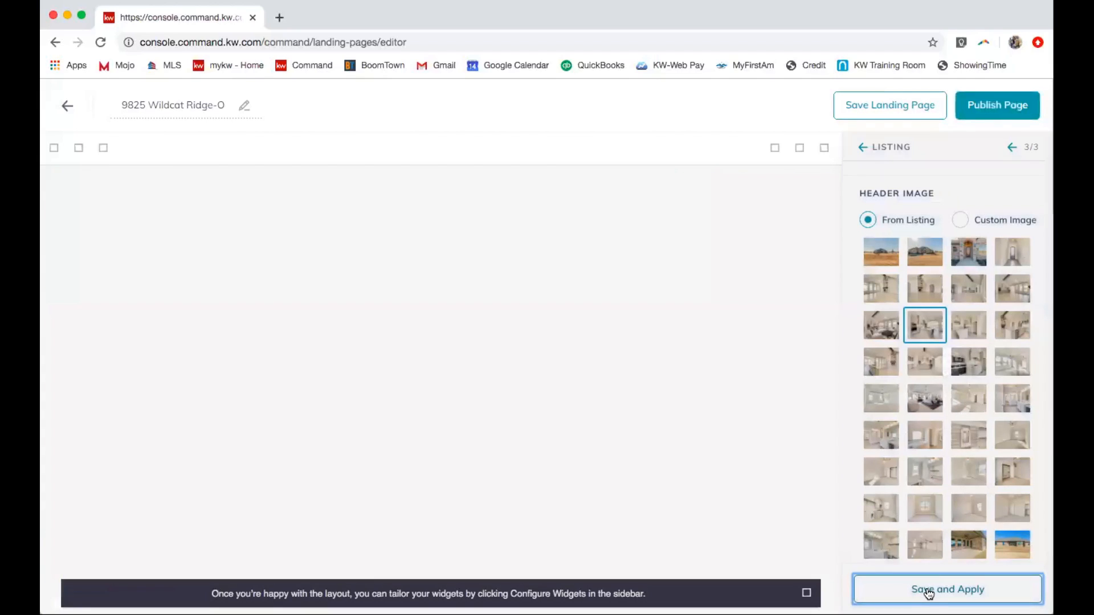
{"action": "left_click", "coordinate": [948, 589]}
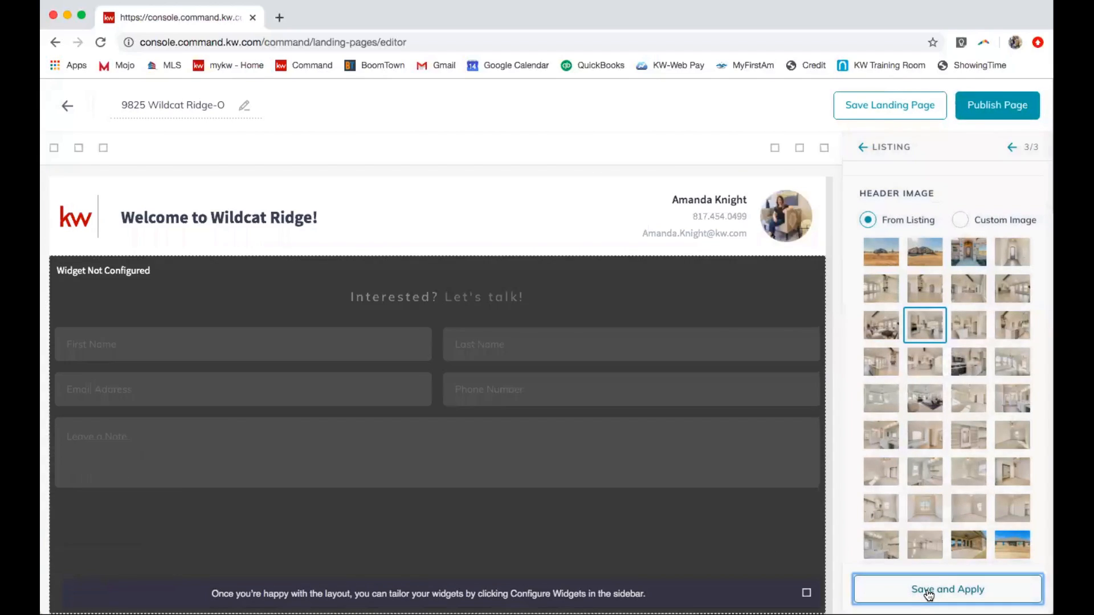
{"action": "left_click", "coordinate": [947, 589]}
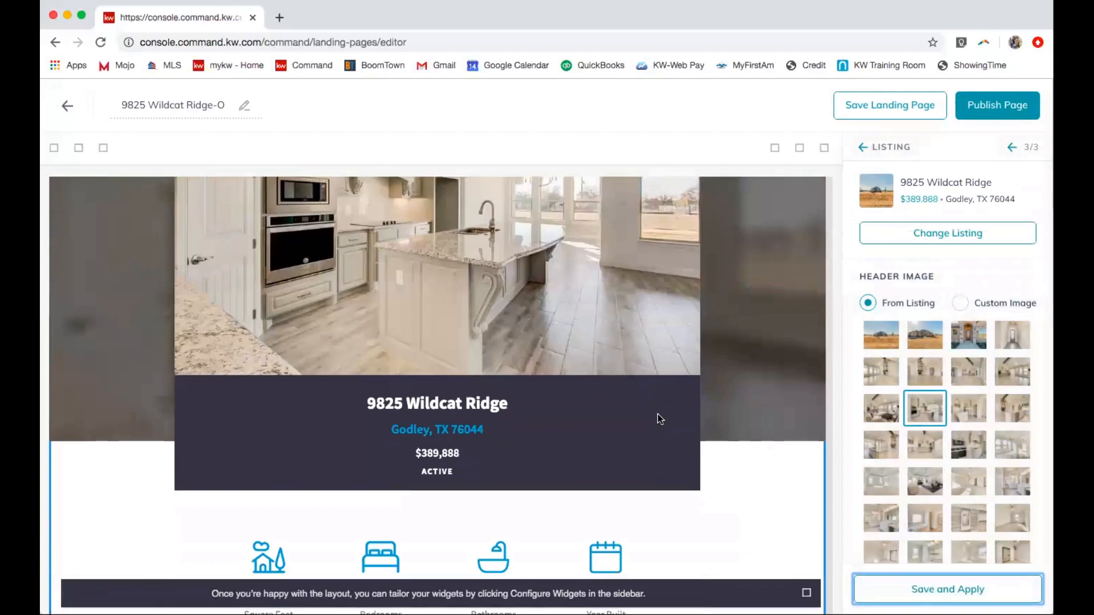
{"action": "scroll", "scroll_direction": "down", "scroll_amount": 3}
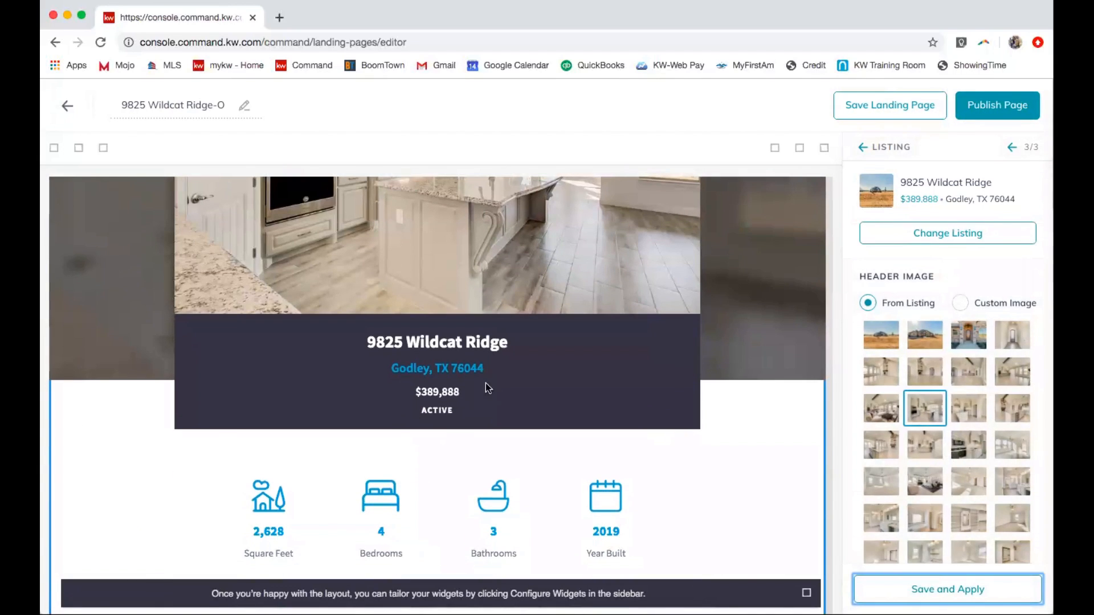
{"action": "mouse_move", "coordinate": [422, 431]}
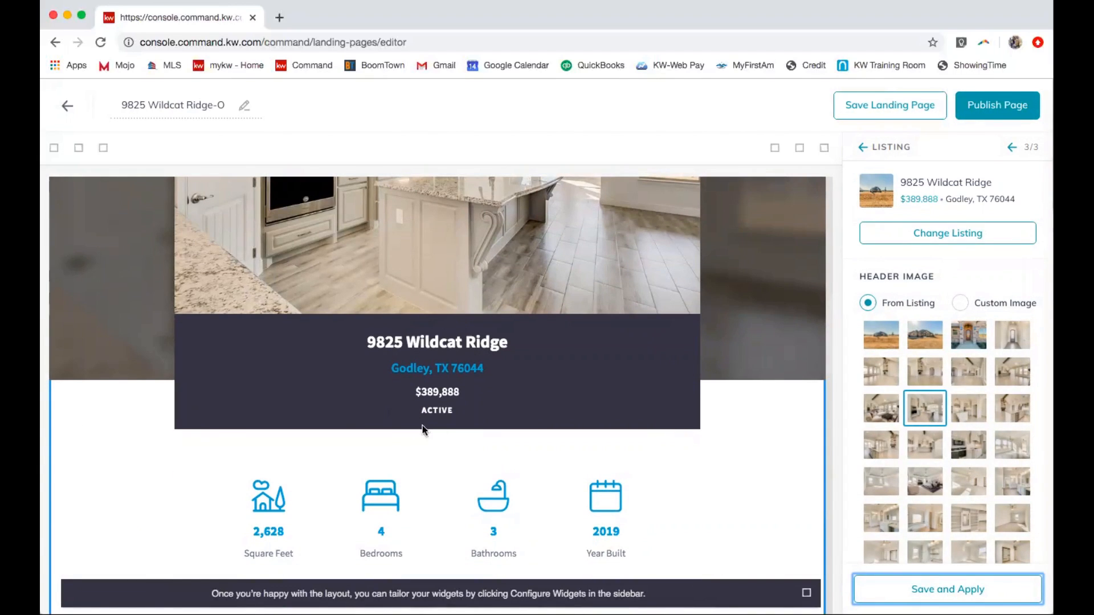
{"action": "scroll", "scroll_direction": "down", "scroll_amount": 3}
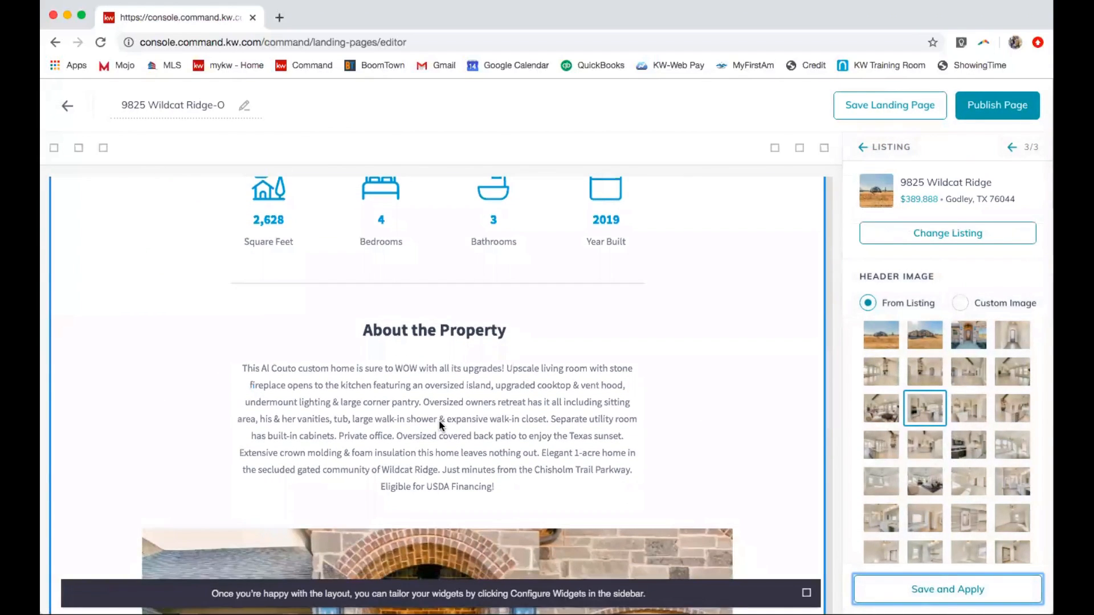
{"action": "scroll", "scroll_direction": "down", "scroll_amount": 3}
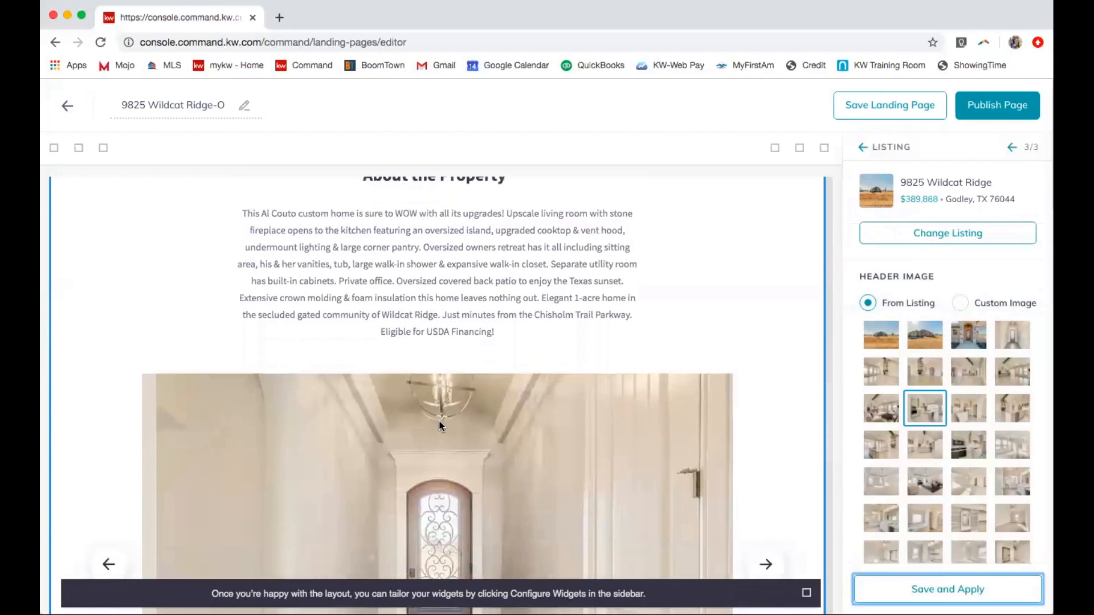
{"action": "scroll", "scroll_direction": "down", "scroll_amount": 3}
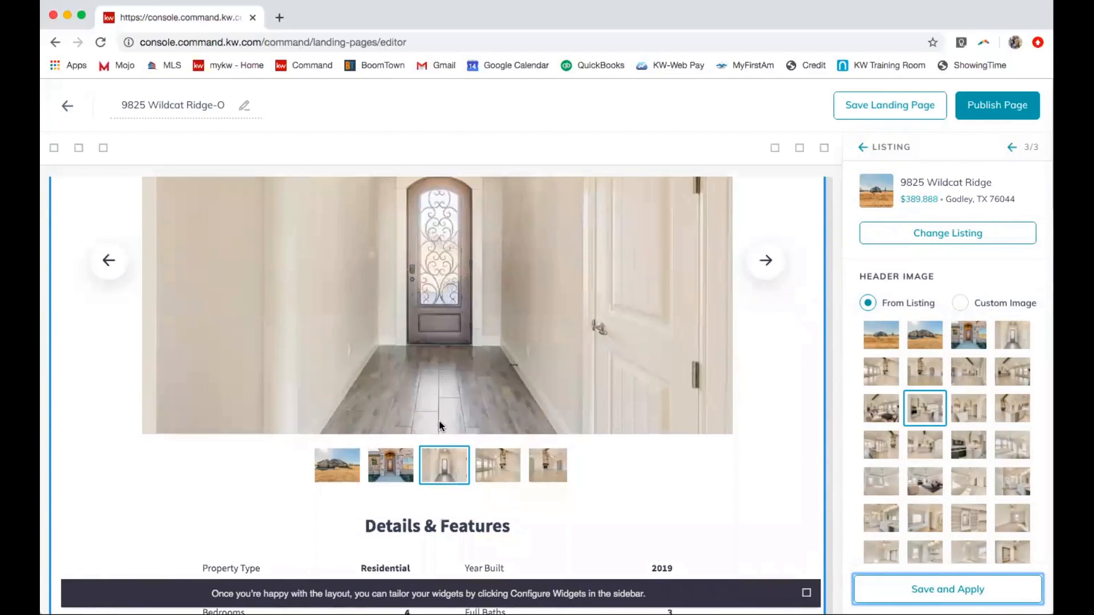
{"action": "scroll", "scroll_direction": "down", "scroll_amount": 3}
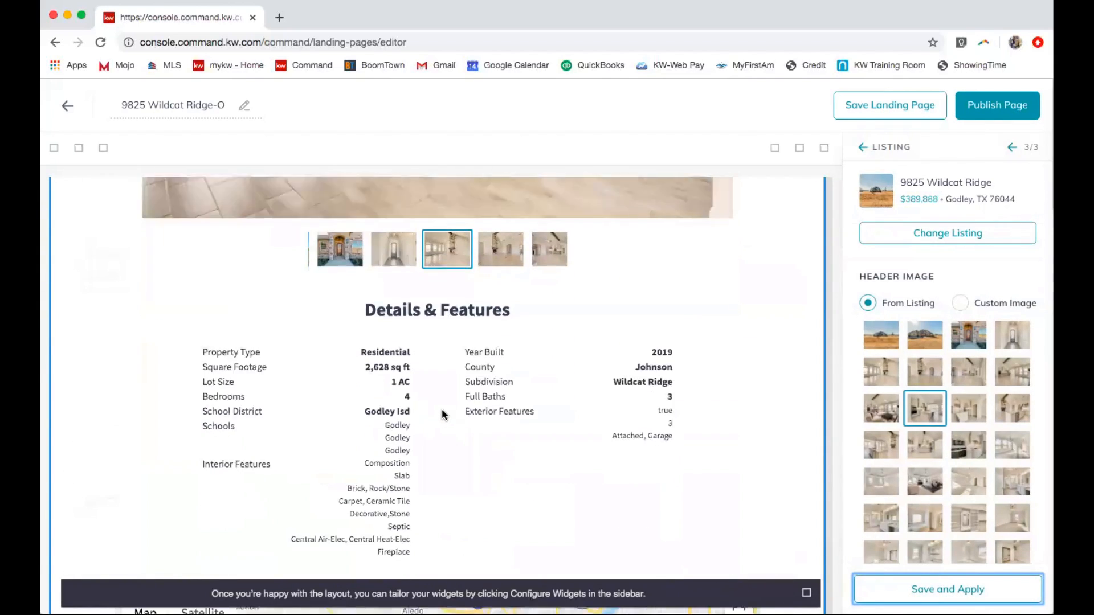
{"action": "scroll", "scroll_direction": "down", "scroll_amount": 3}
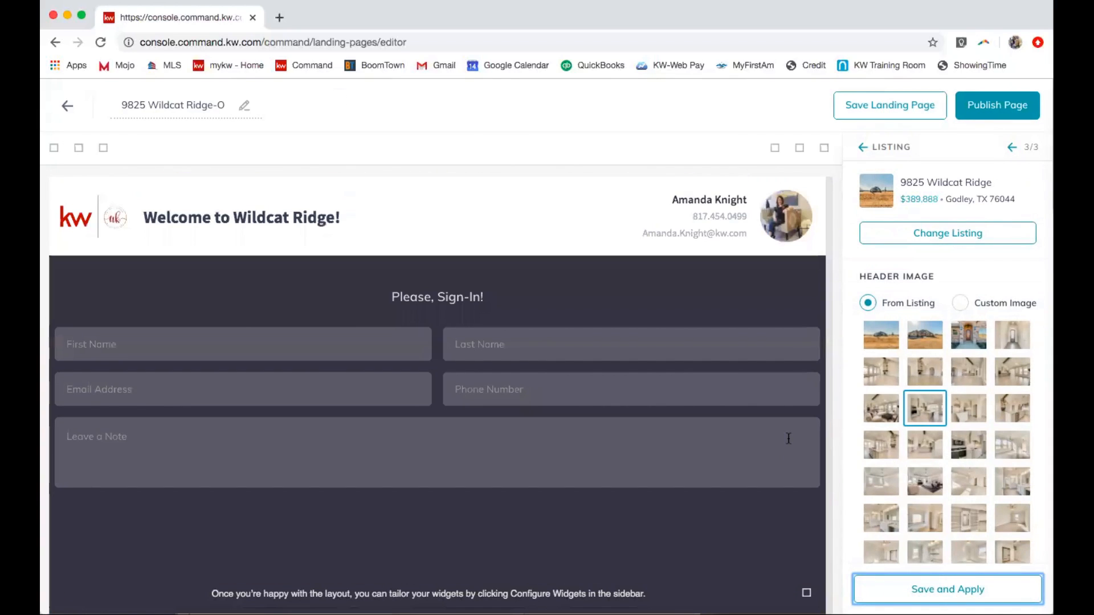
{"action": "mouse_move", "coordinate": [984, 594]}
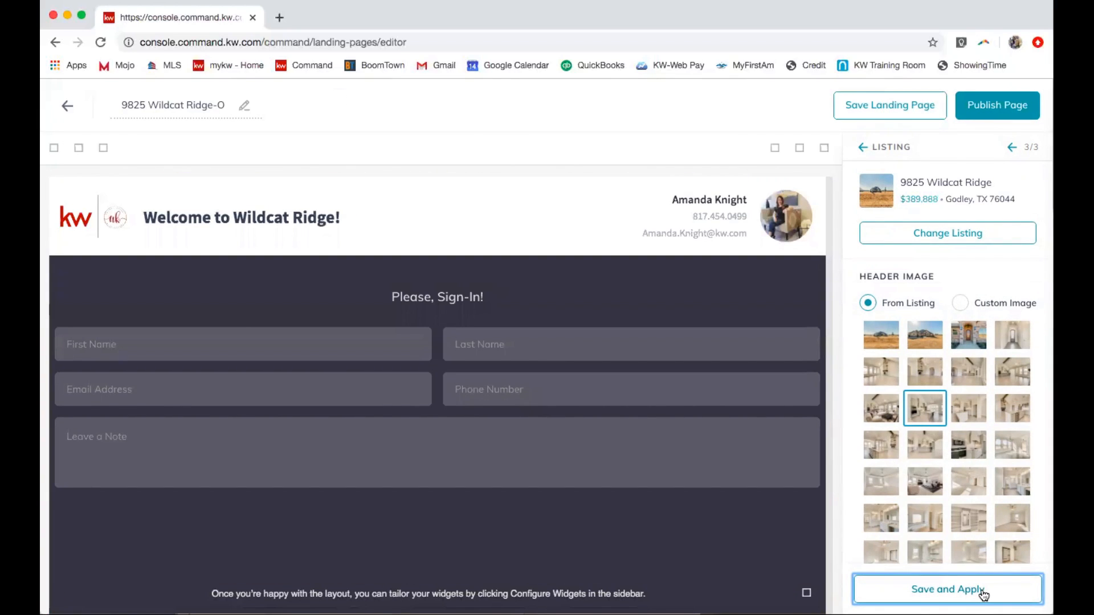
Step: Apply the listing settings, verify all three widgets are configured, and start publishing
{"action": "left_click", "coordinate": [948, 589]}
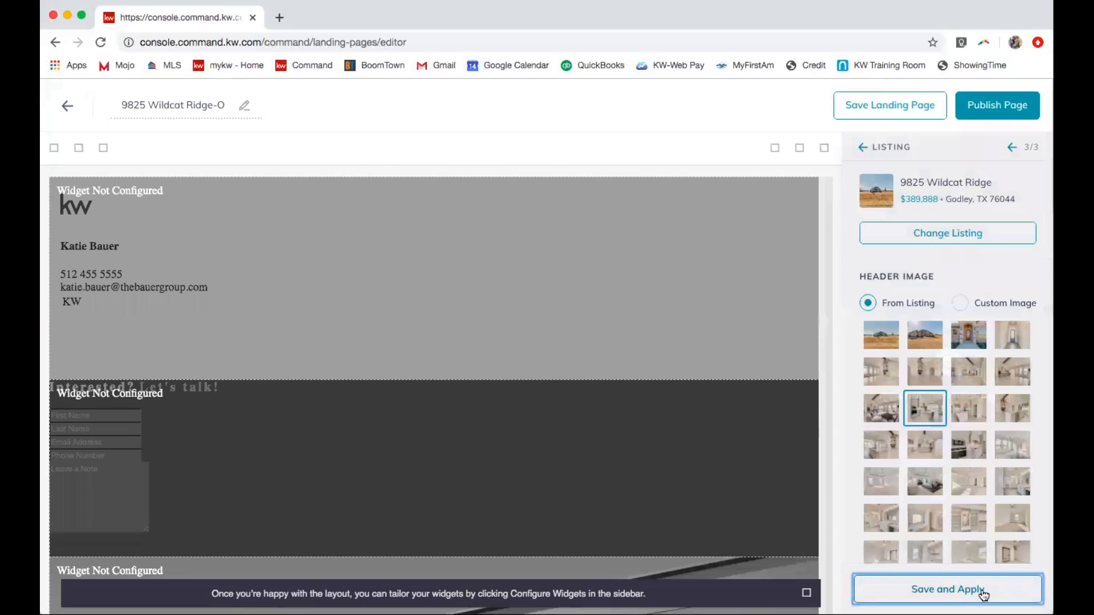
{"action": "left_click", "coordinate": [947, 588]}
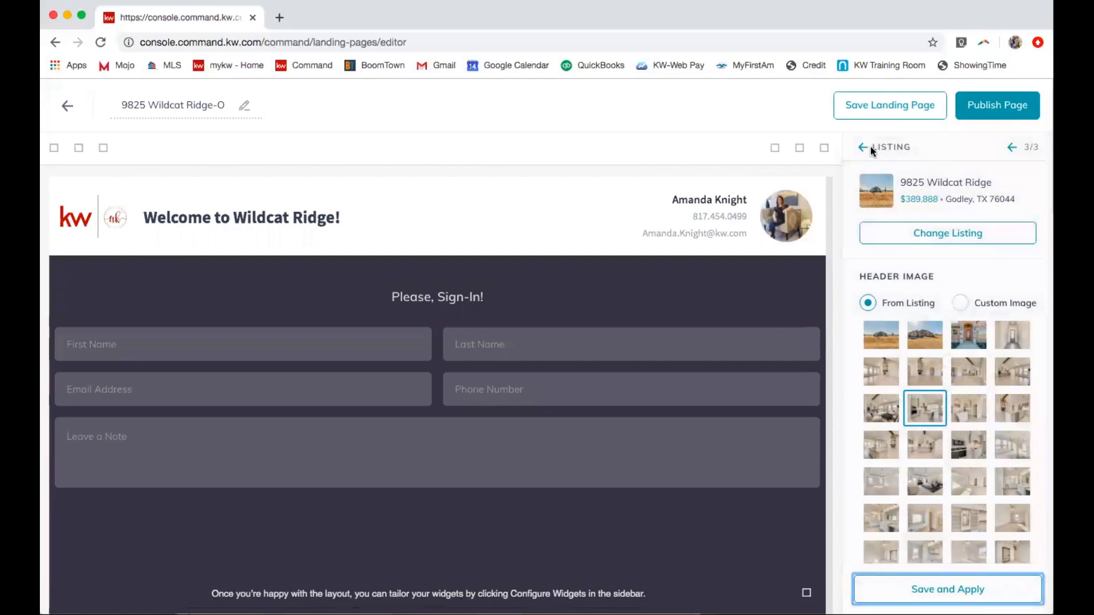
{"action": "left_click", "coordinate": [864, 146]}
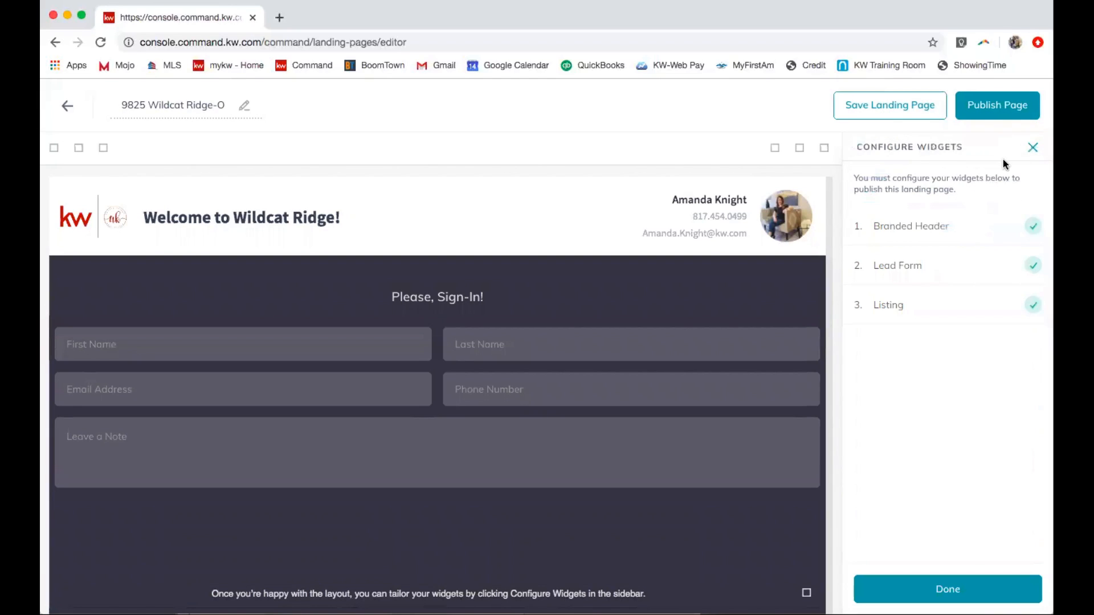
{"action": "left_click", "coordinate": [1034, 147]}
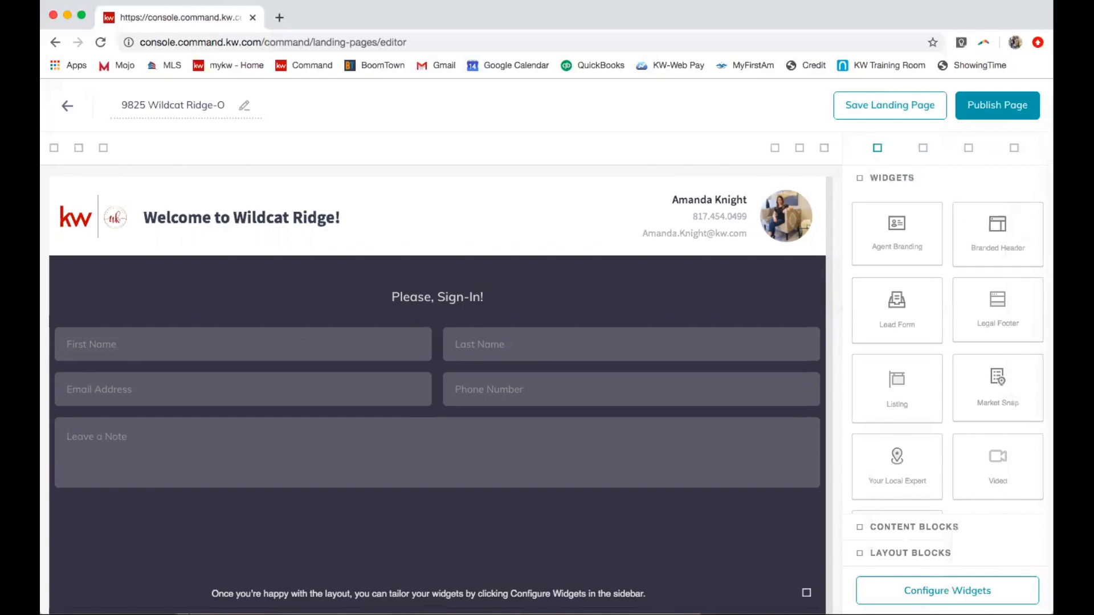
{"action": "scroll", "scroll_direction": "down", "scroll_amount": 3}
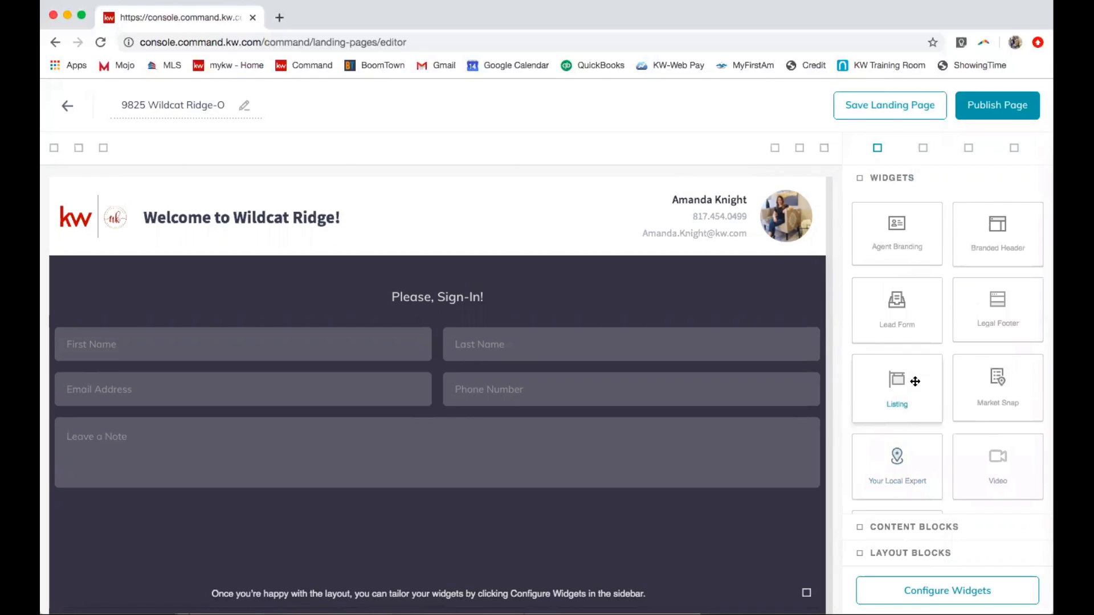
{"action": "mouse_move", "coordinate": [1016, 92]}
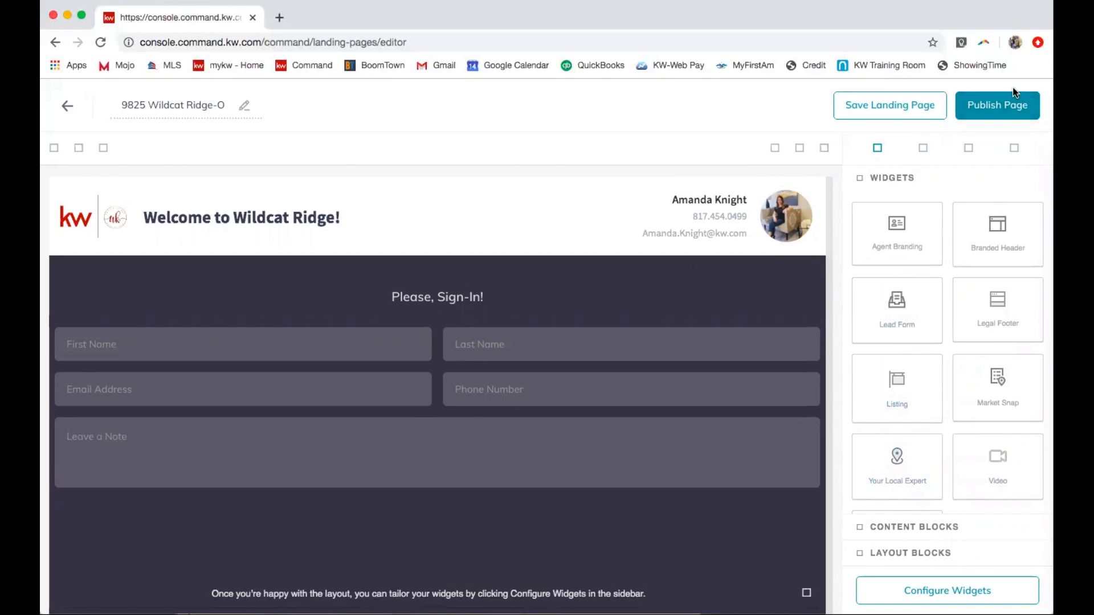
{"action": "left_click", "coordinate": [997, 105]}
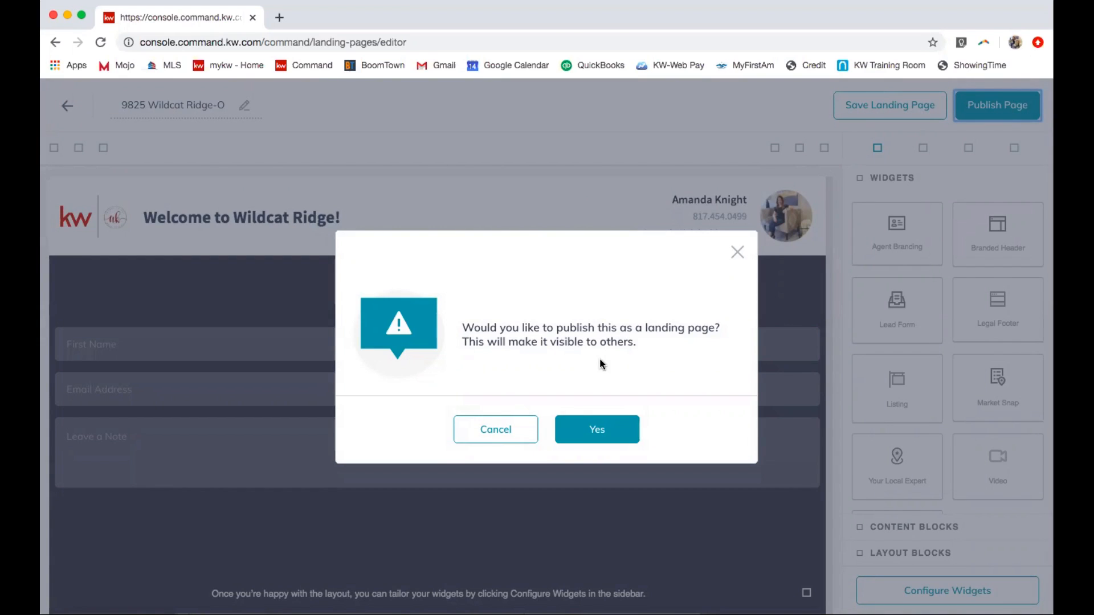
{"action": "mouse_move", "coordinate": [596, 429]}
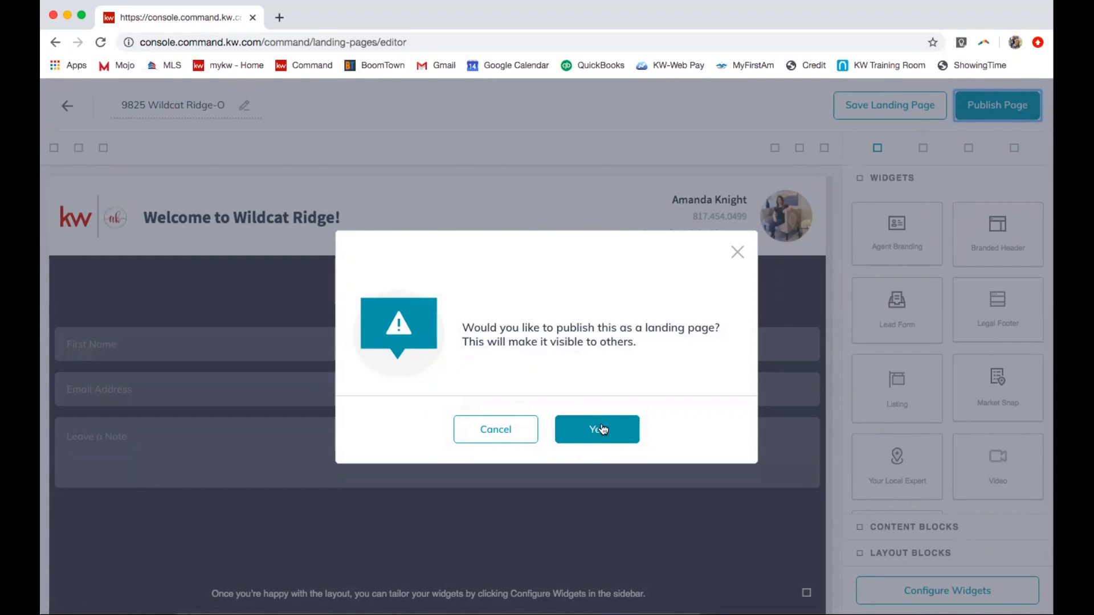
{"action": "left_click", "coordinate": [597, 430]}
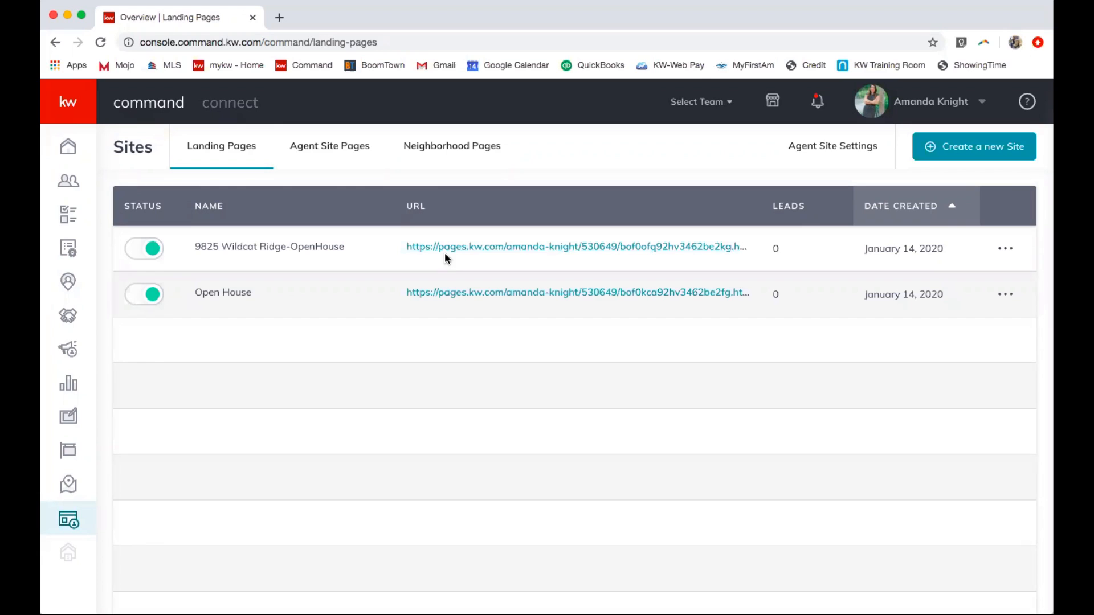
{"action": "mouse_move", "coordinate": [452, 248]}
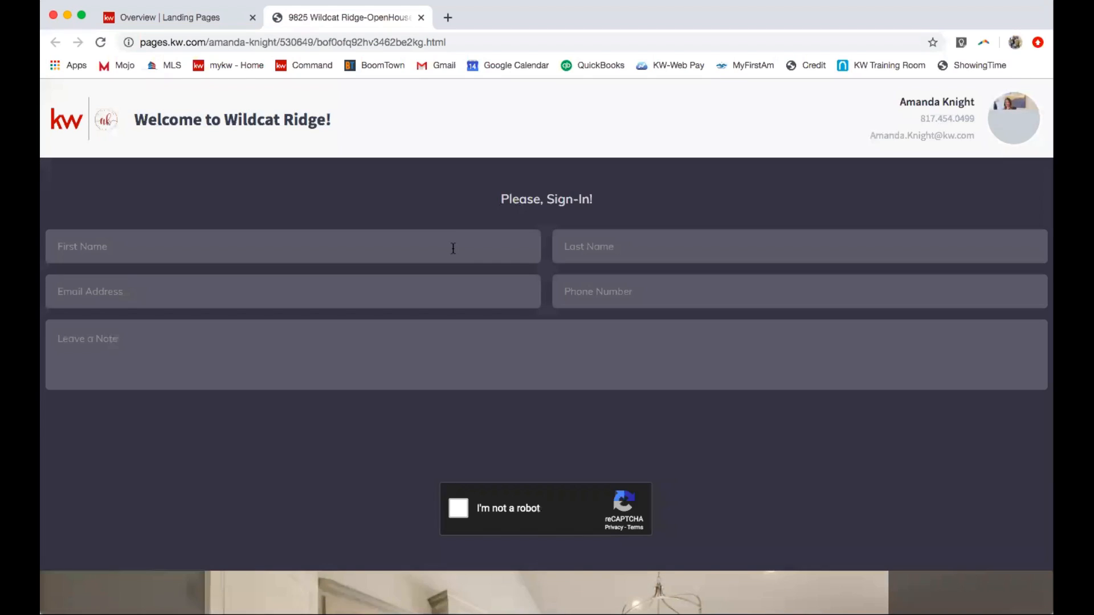
{"action": "mouse_move", "coordinate": [490, 194]}
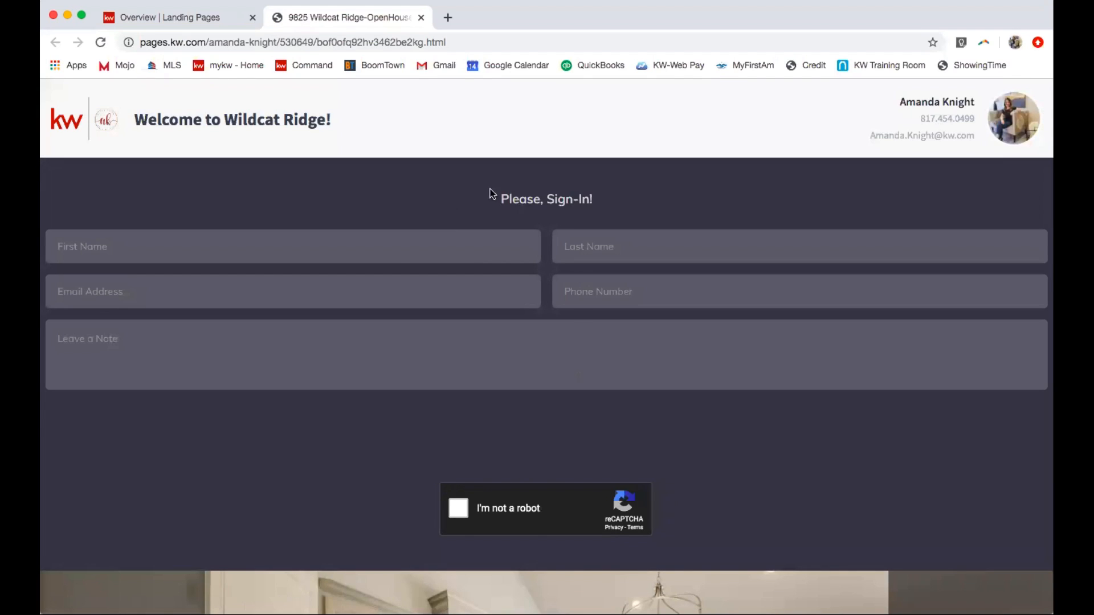
Step: Scroll down the live Wildcat Ridge page to view the sign-in form, description and photos
{"action": "scroll", "scroll_direction": "down", "scroll_amount": 3}
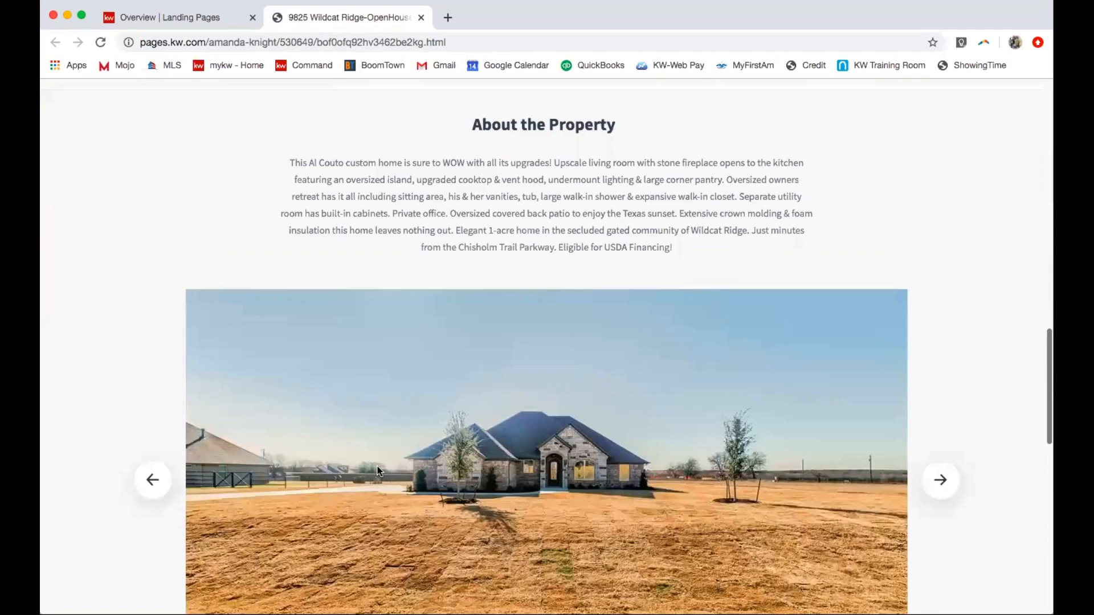
{"action": "scroll", "scroll_direction": "down", "scroll_amount": 3}
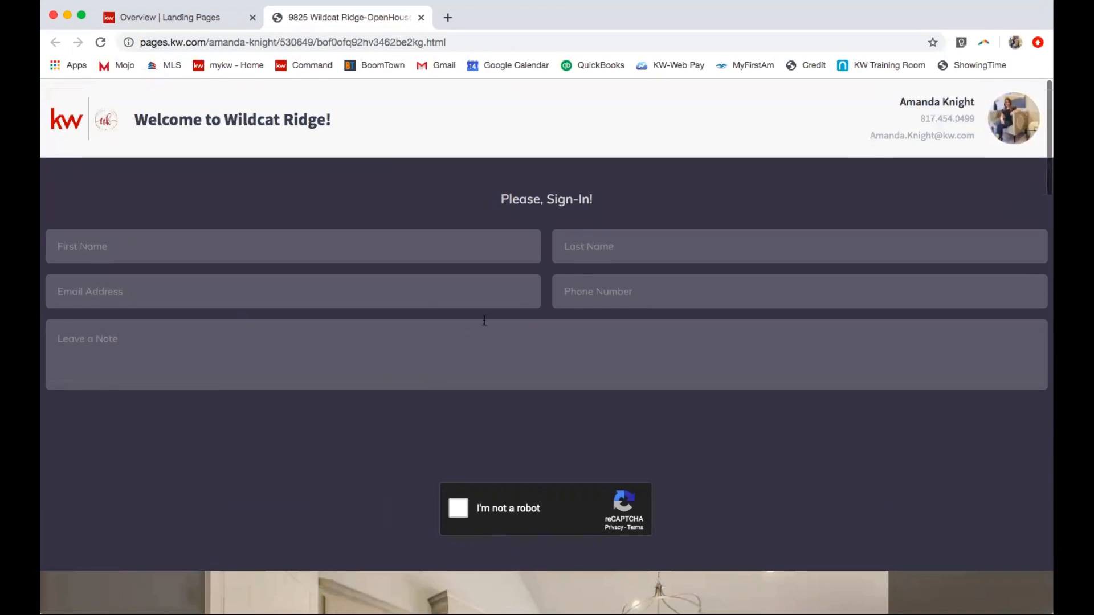
Step: Fill the sign-in form with a test name, email and the note 'Love this home!'
{"action": "left_click", "coordinate": [292, 246]}
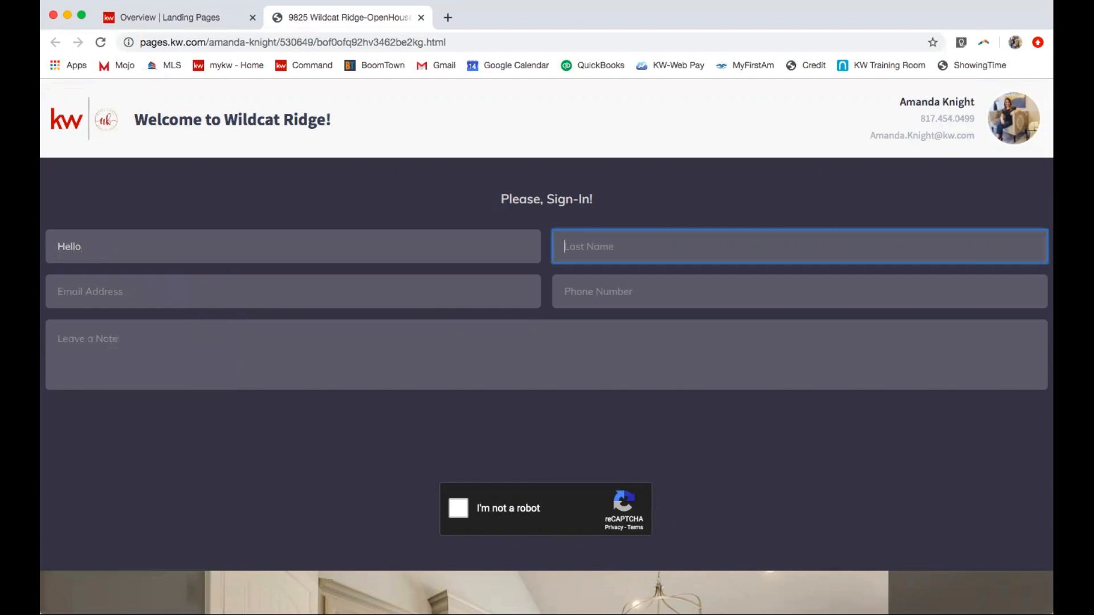
{"action": "type", "text": "Testt"}
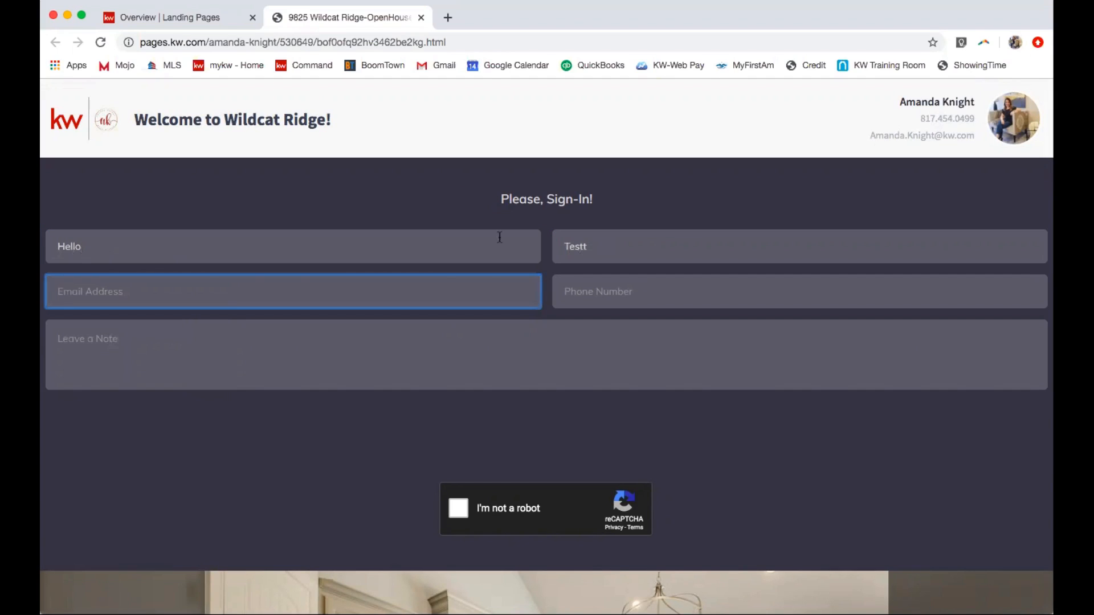
{"action": "key", "text": "Backspace"}
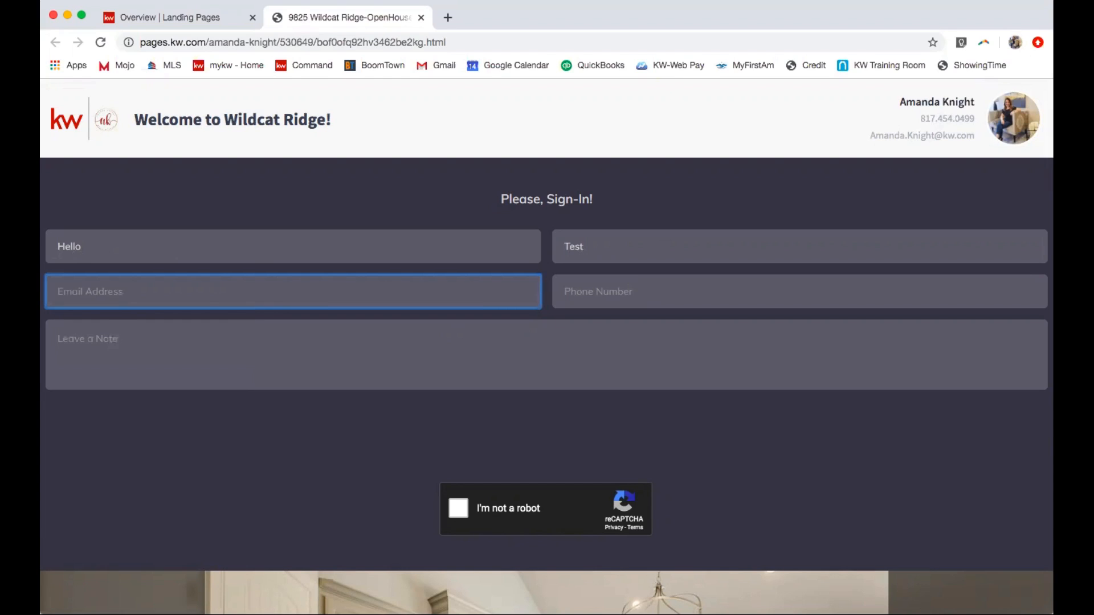
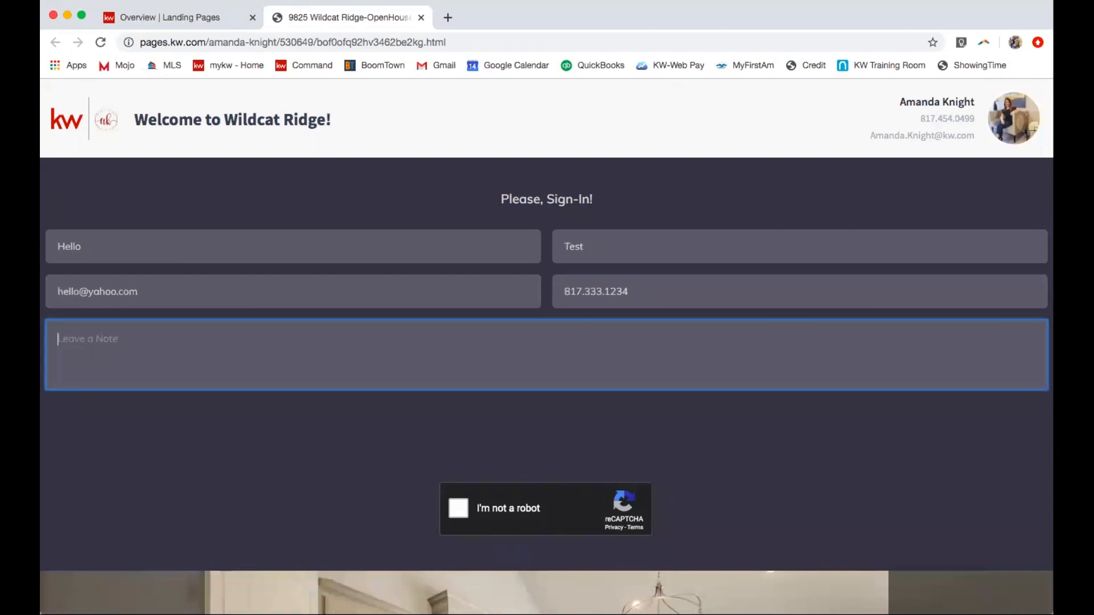
{"action": "type", "text": "Loeve"}
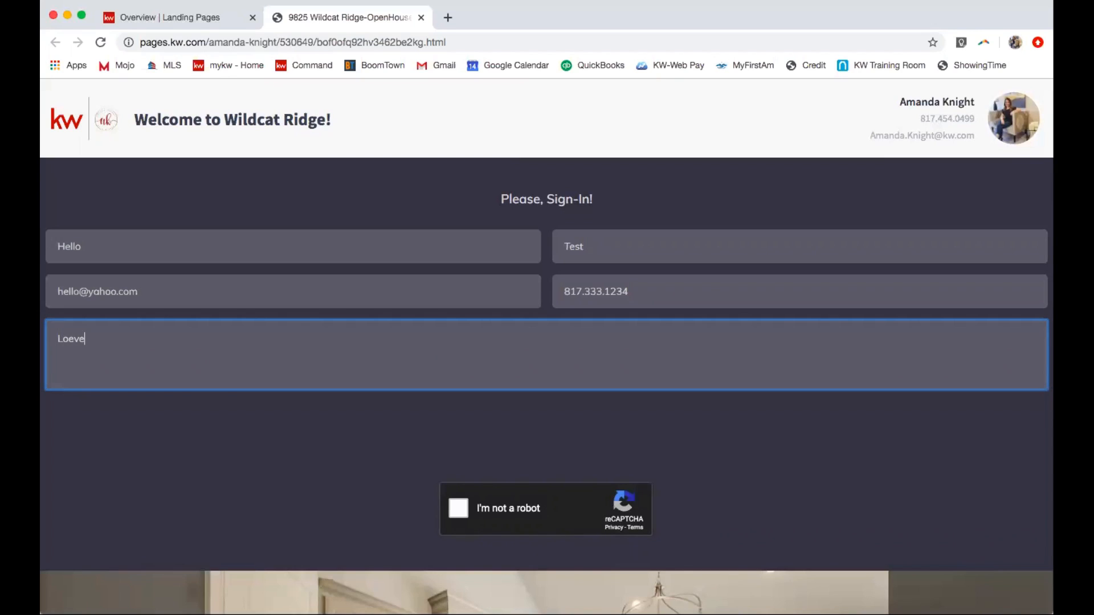
{"action": "type", "text": "Love this ho"}
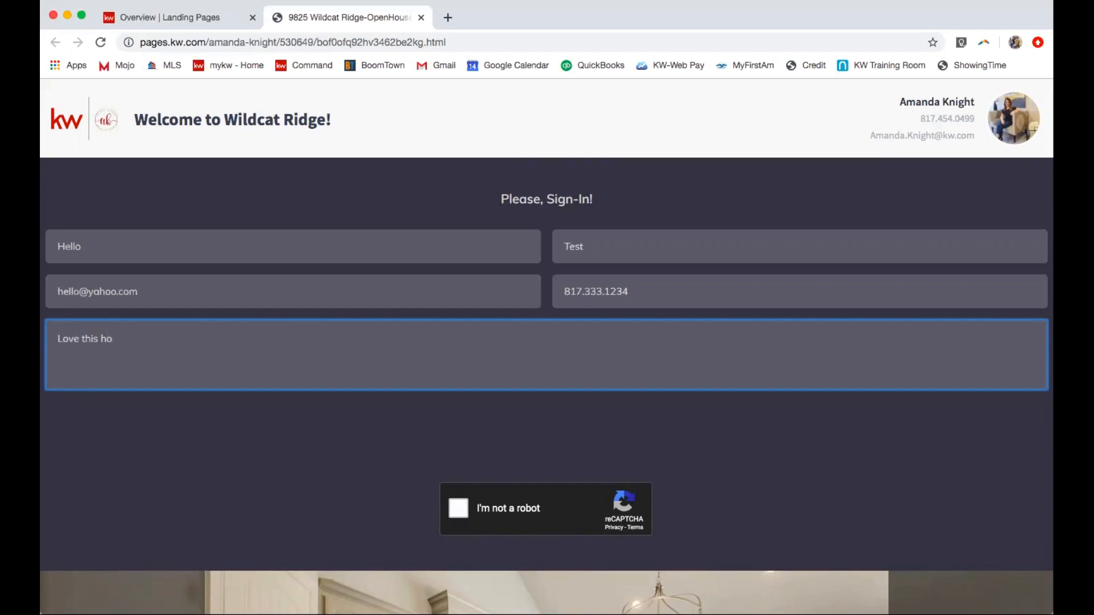
{"action": "type", "text": "me!"}
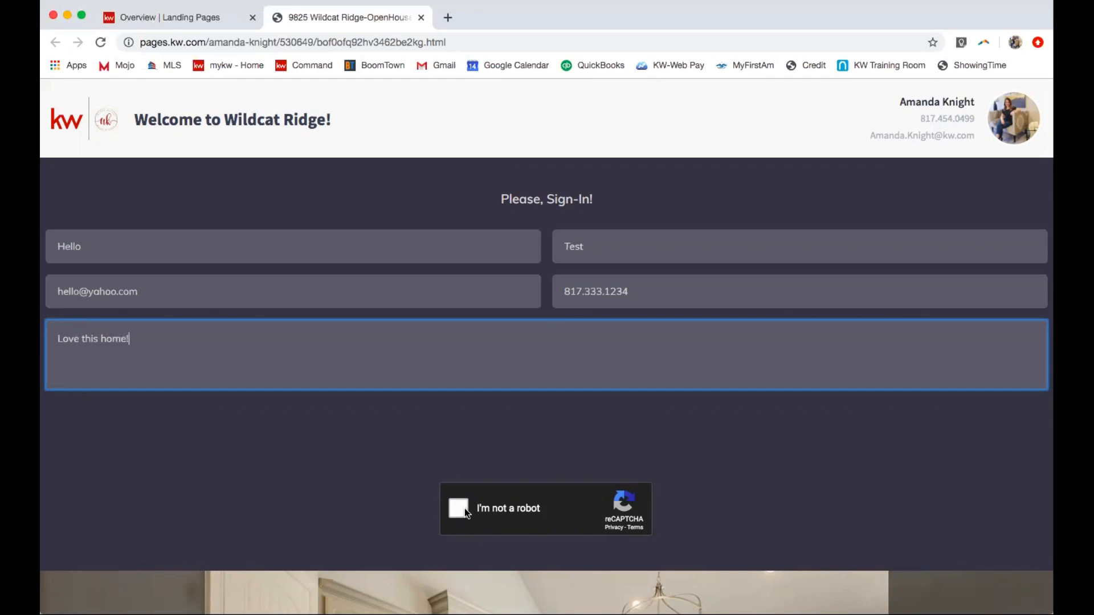
Step: Tick the reCAPTCHA checkbox and send the test lead
{"action": "left_click", "coordinate": [458, 508]}
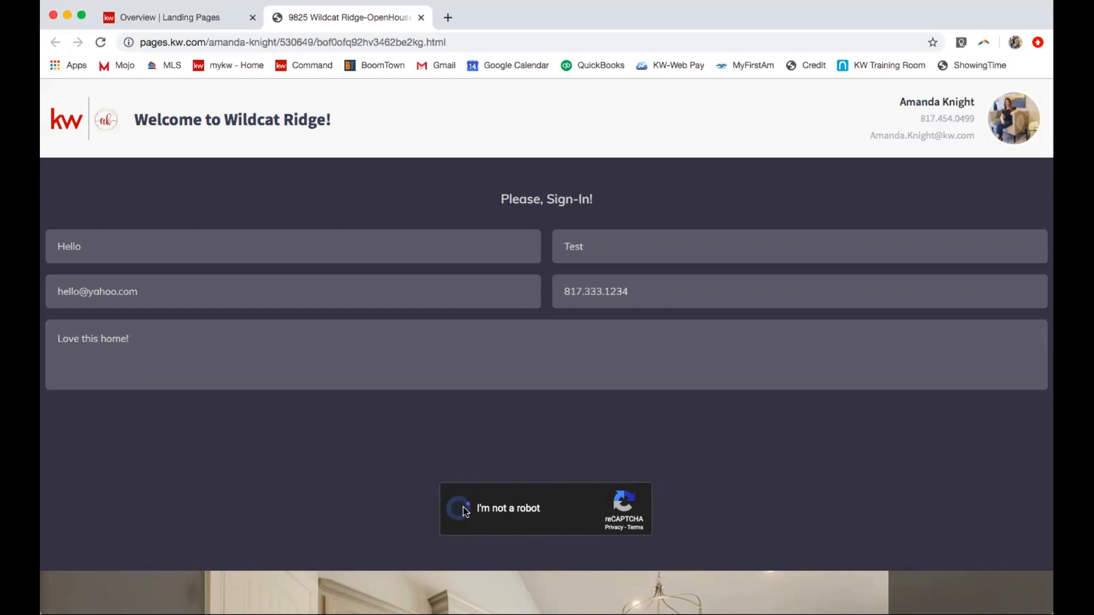
{"action": "left_click", "coordinate": [460, 508]}
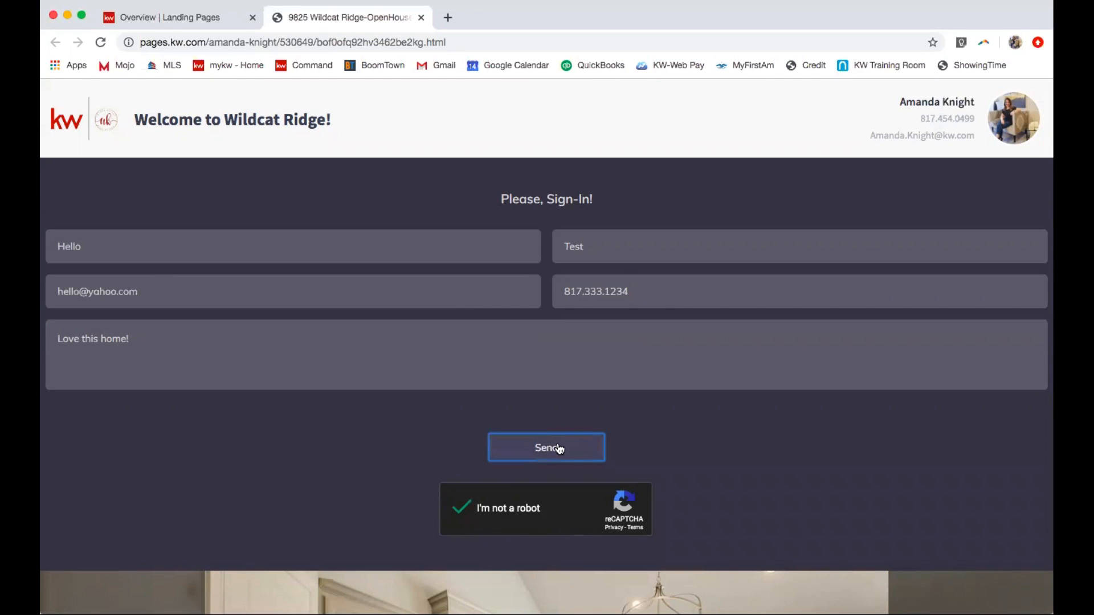
{"action": "left_click", "coordinate": [546, 447]}
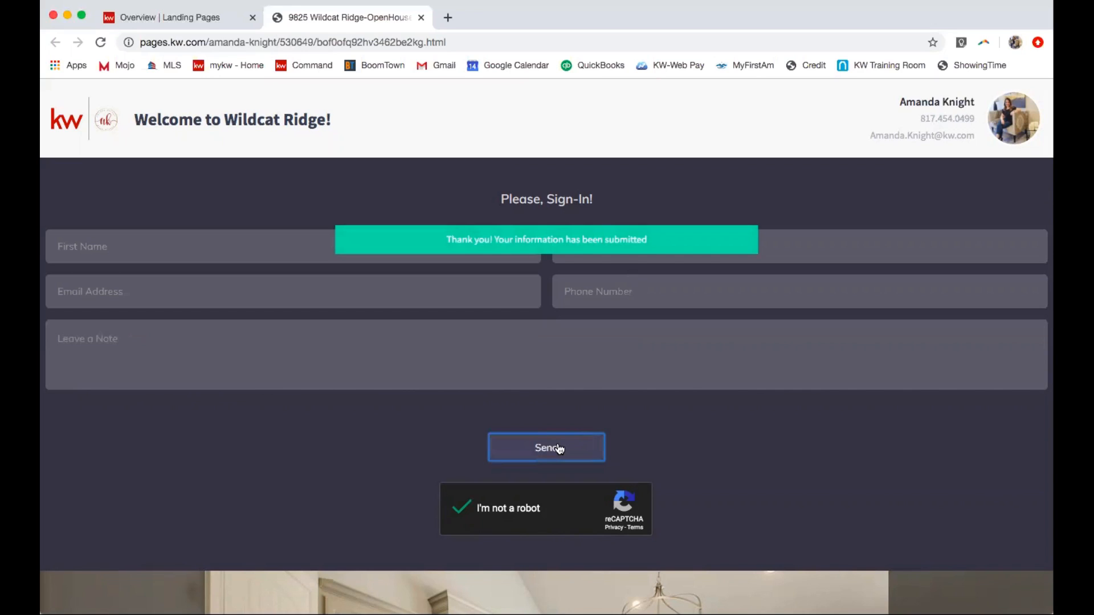